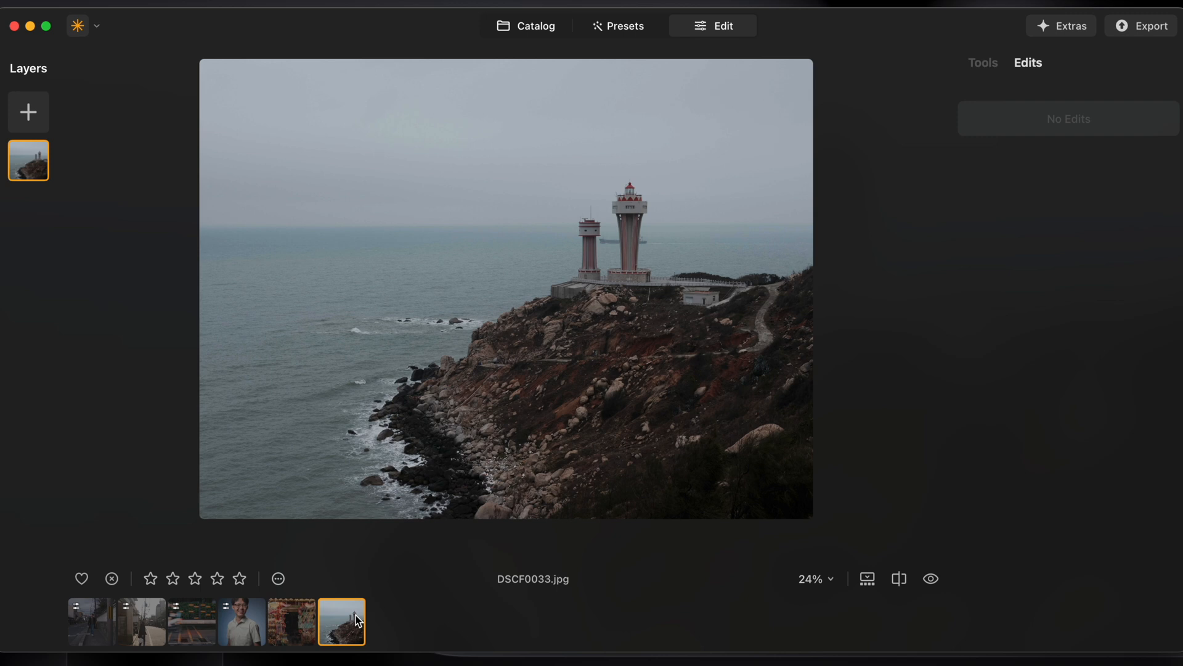
pyautogui.moveTo(991, 94)
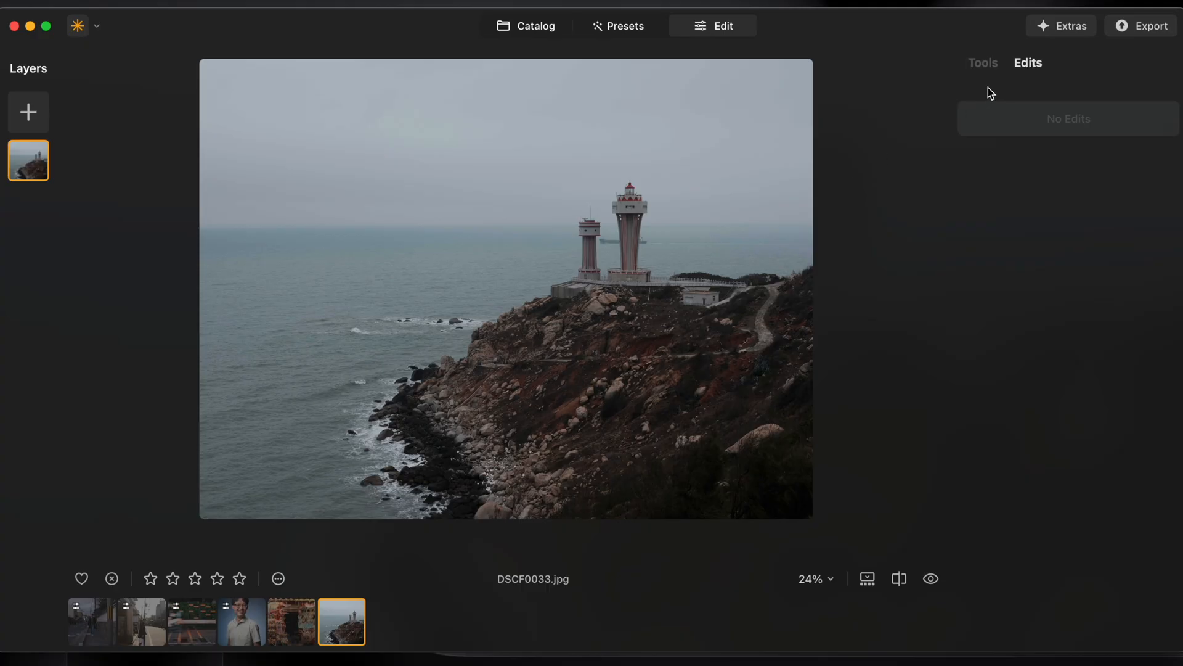
# Switch the lighthouse photo's right panel to the Tools list
pyautogui.click(982, 63)
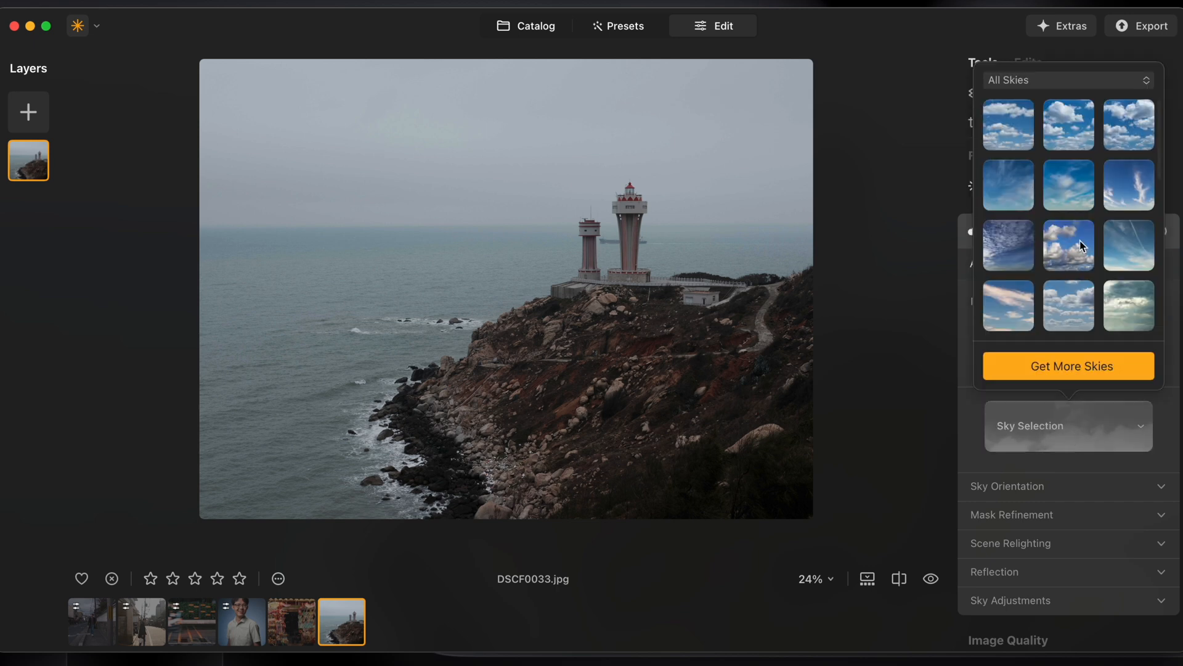
# Apply the first Sunset Clouds sky in place of the grey lighthouse sky
pyautogui.click(1066, 80)
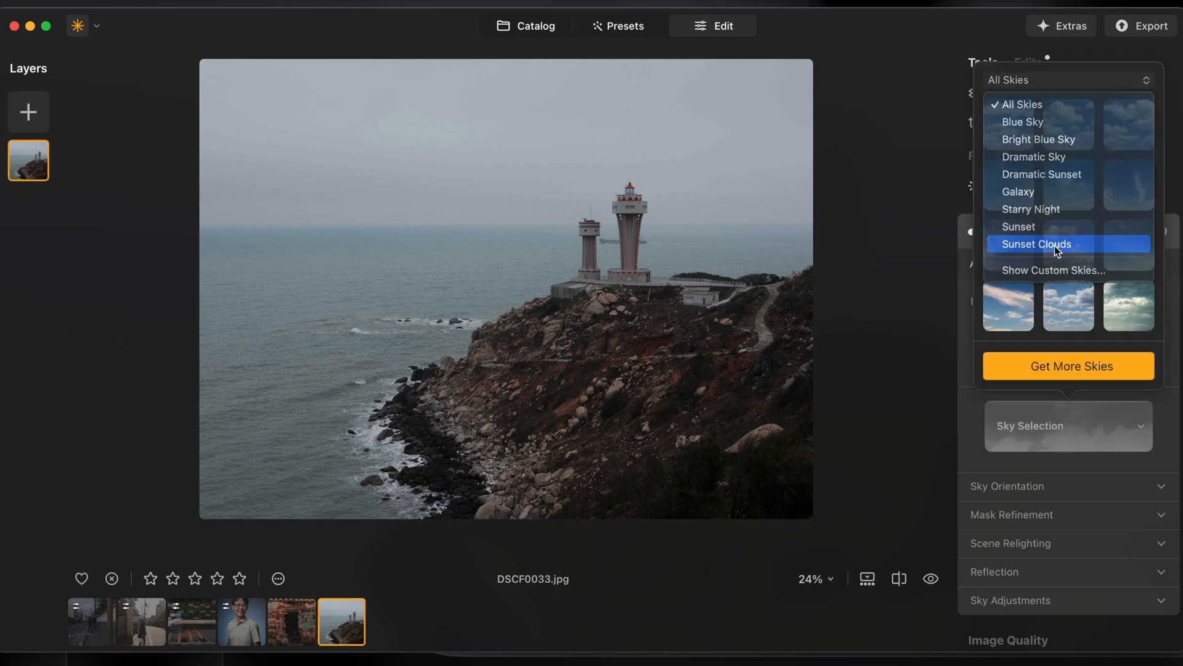
pyautogui.click(1035, 244)
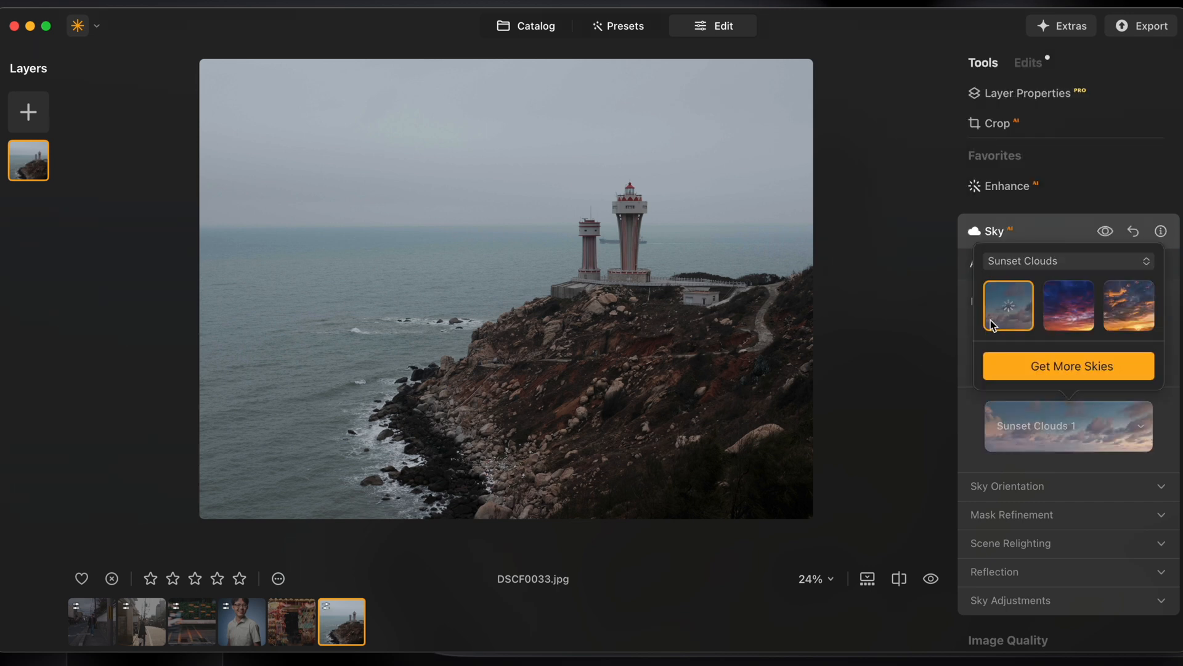
pyautogui.click(1067, 306)
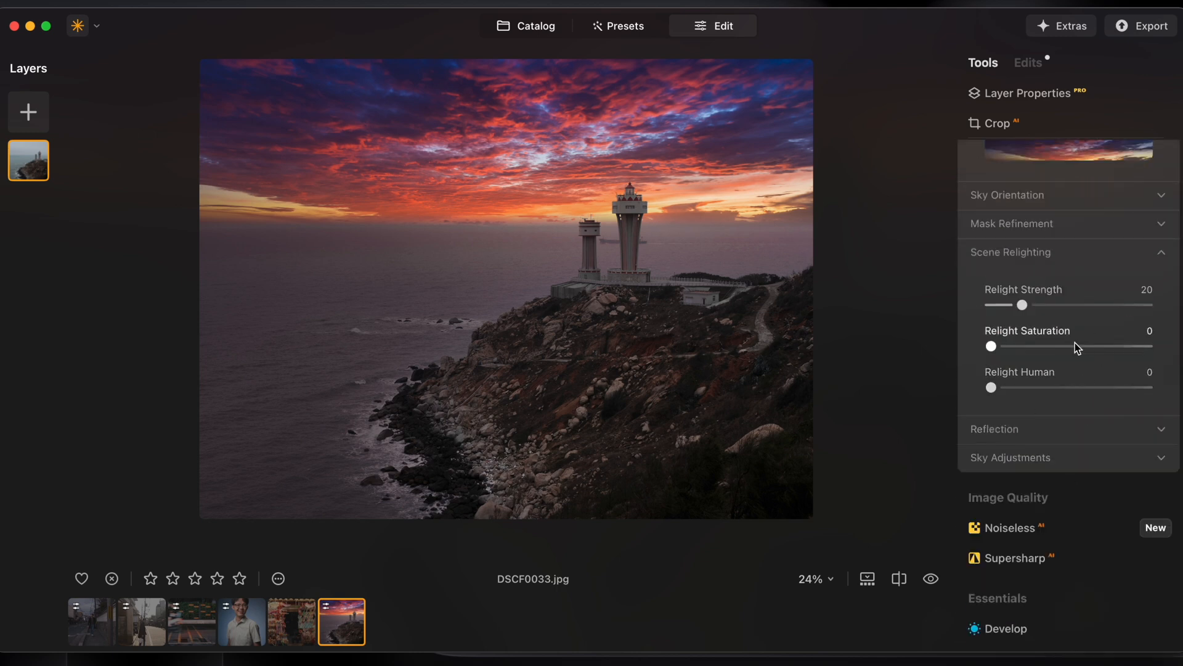
pyautogui.moveTo(1037, 295)
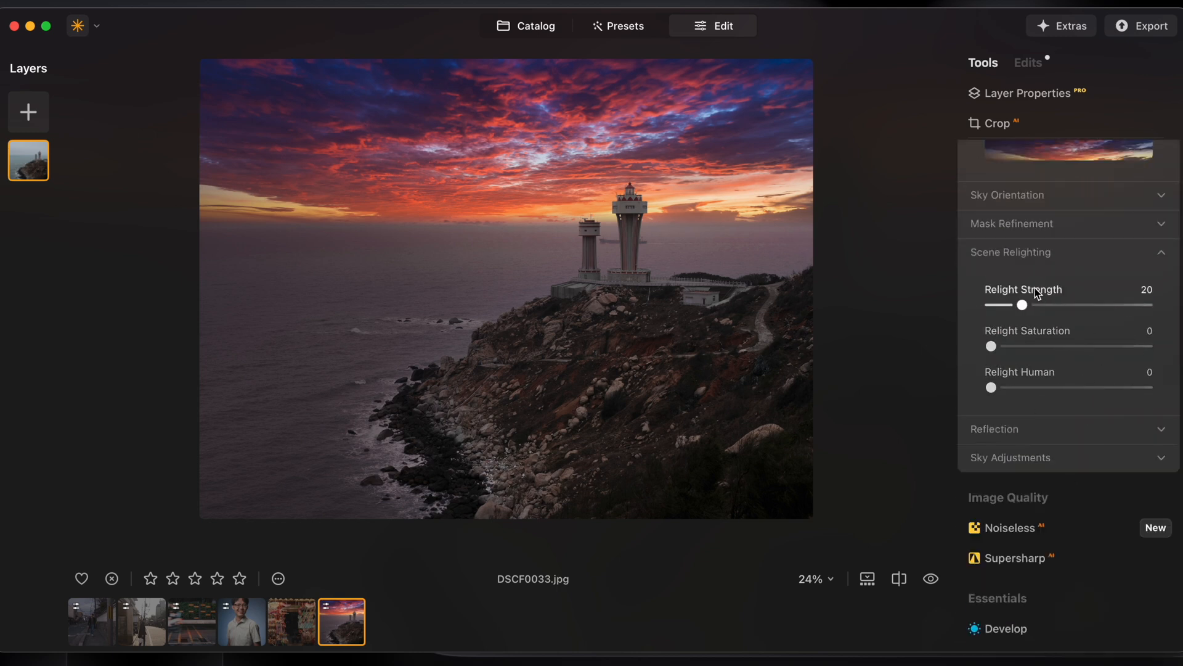
# Raise Sky AI Relight Strength to 89 and Relight Saturation to 49
pyautogui.moveTo(1023, 305); pyautogui.dragTo(1038, 305)
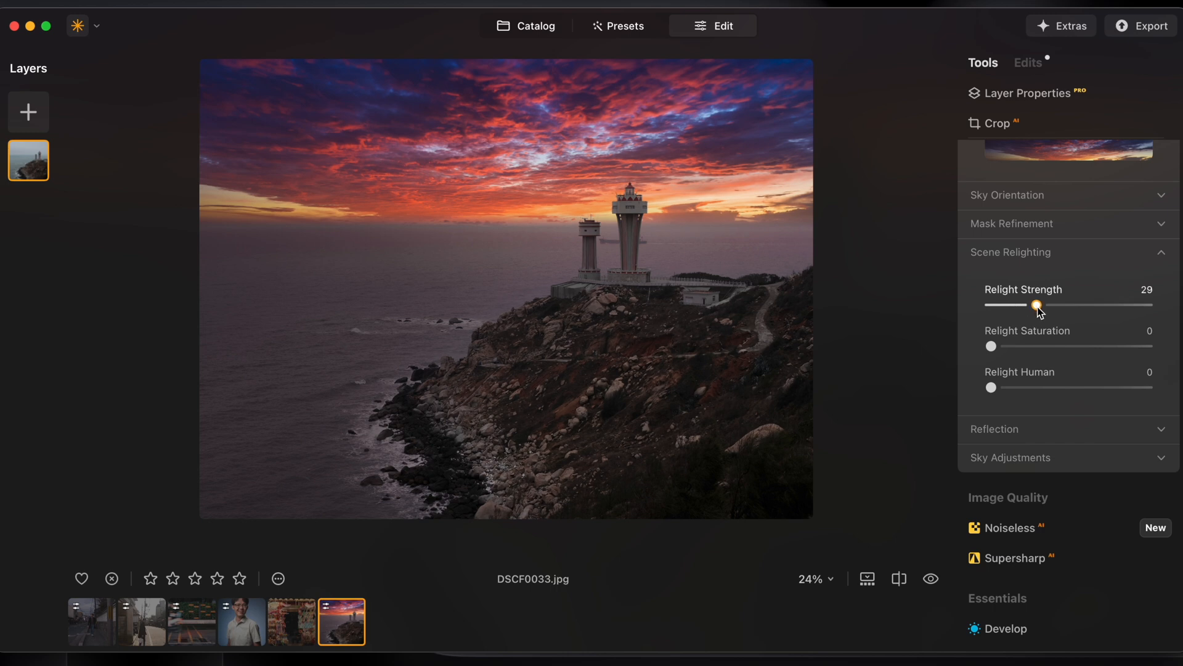
pyautogui.moveTo(1038, 305); pyautogui.dragTo(1129, 305)
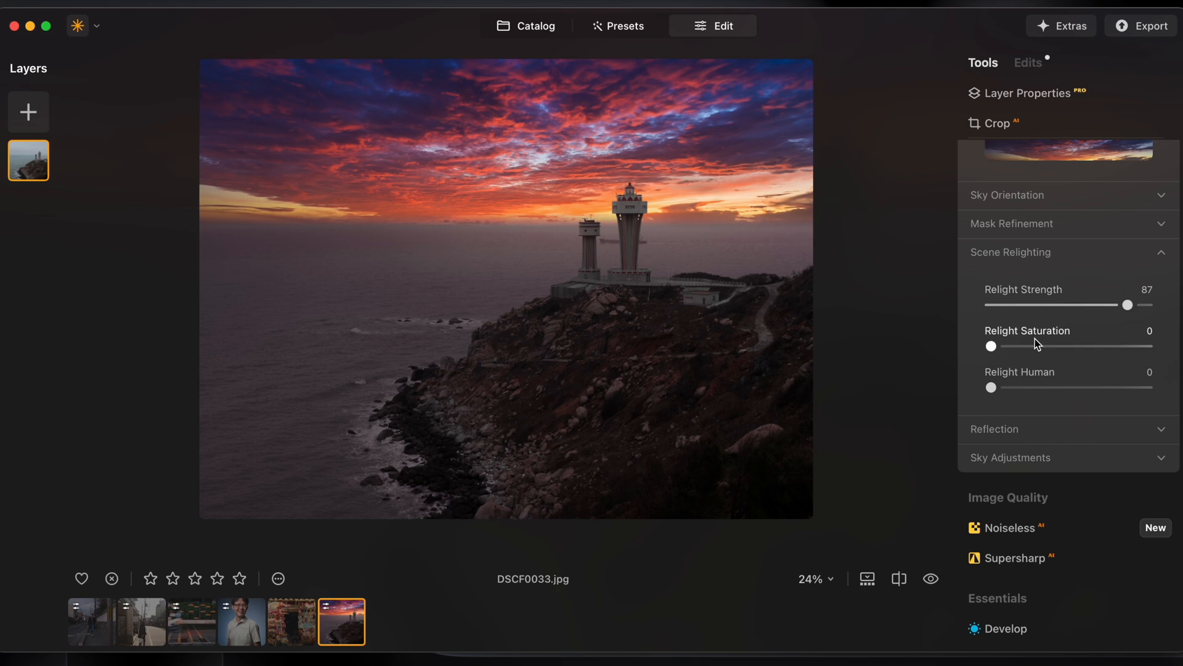
pyautogui.moveTo(991, 346); pyautogui.dragTo(1048, 346)
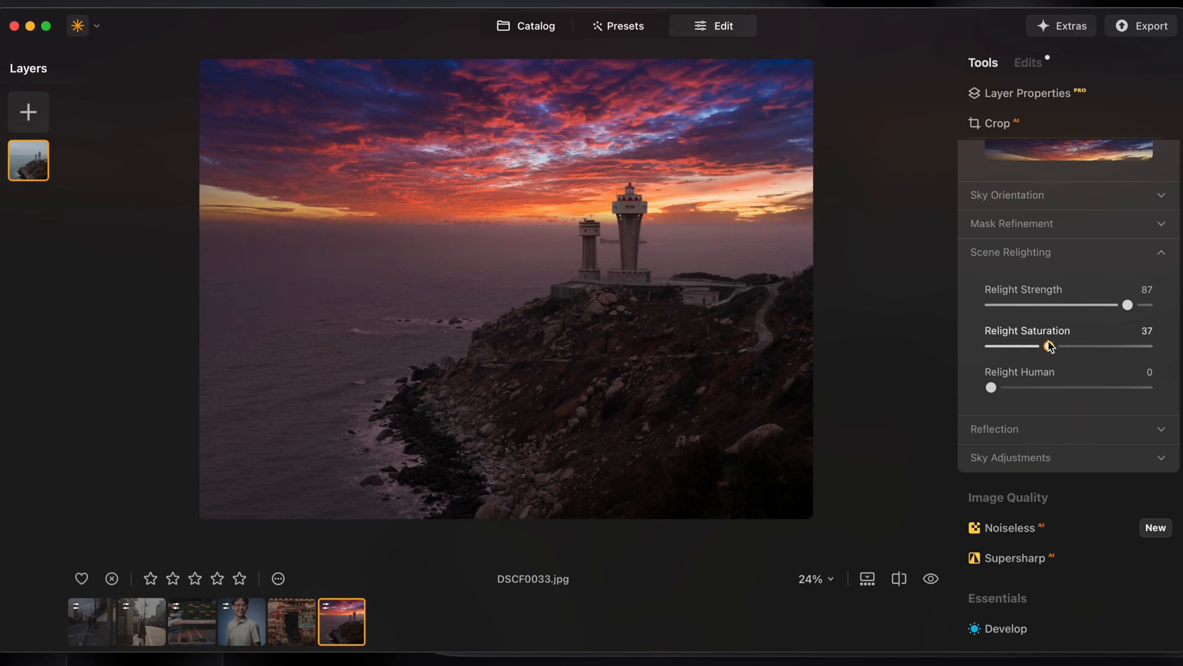
pyautogui.moveTo(1046, 346); pyautogui.dragTo(1068, 346)
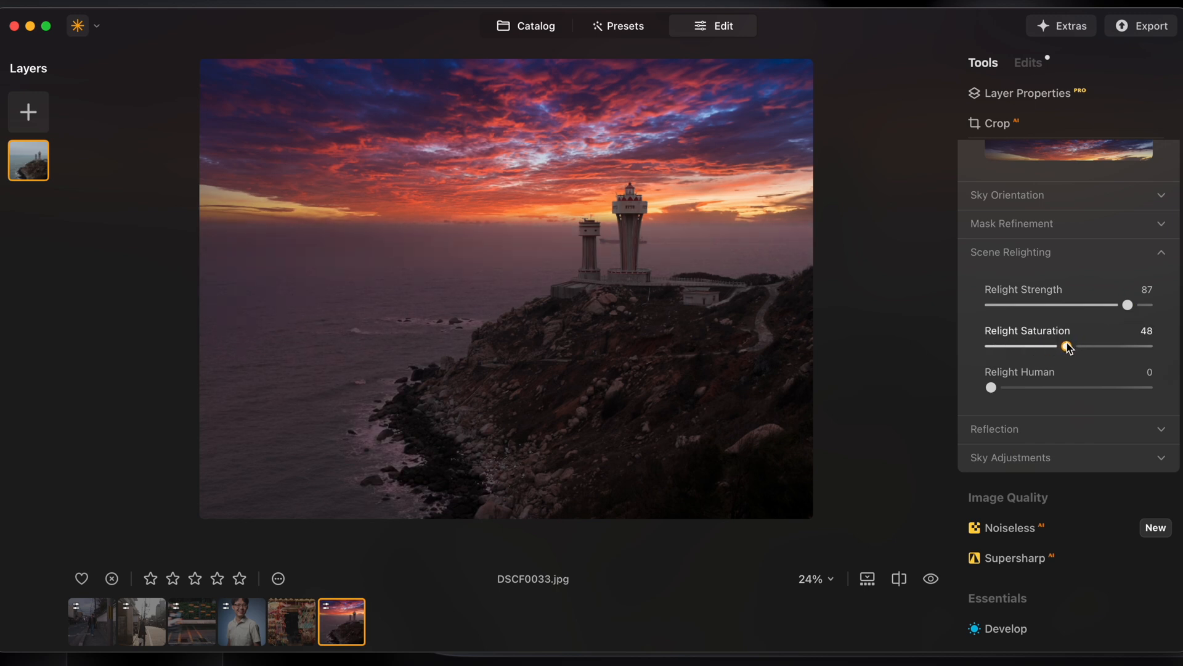
pyautogui.moveTo(1059, 346); pyautogui.dragTo(1069, 347)
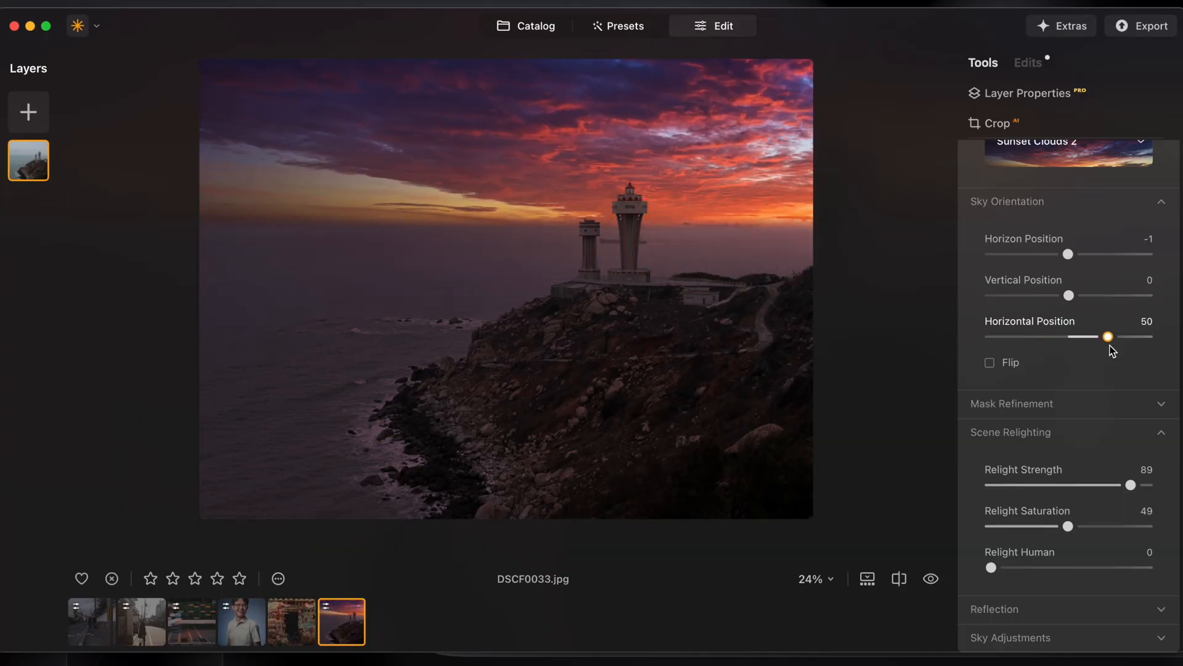
# Shift the sky's horizontal position and set Atmospheric Haze 20 and Warmth 22
pyautogui.moveTo(1106, 337); pyautogui.dragTo(1111, 337)
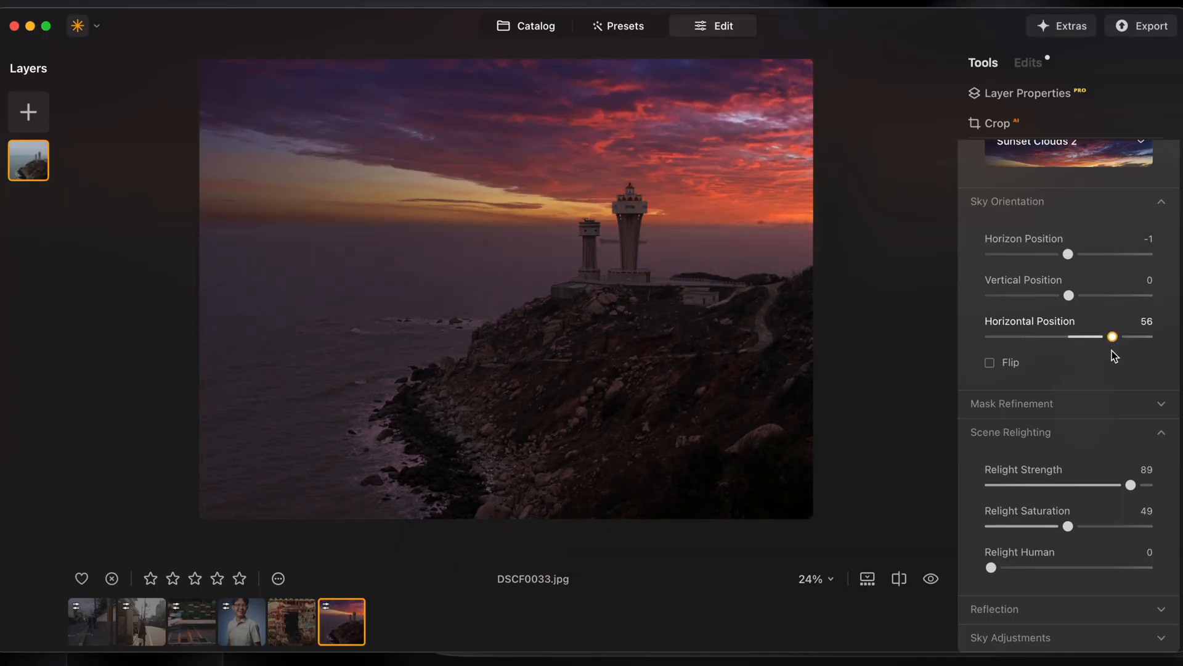
pyautogui.moveTo(1110, 337); pyautogui.dragTo(1074, 336)
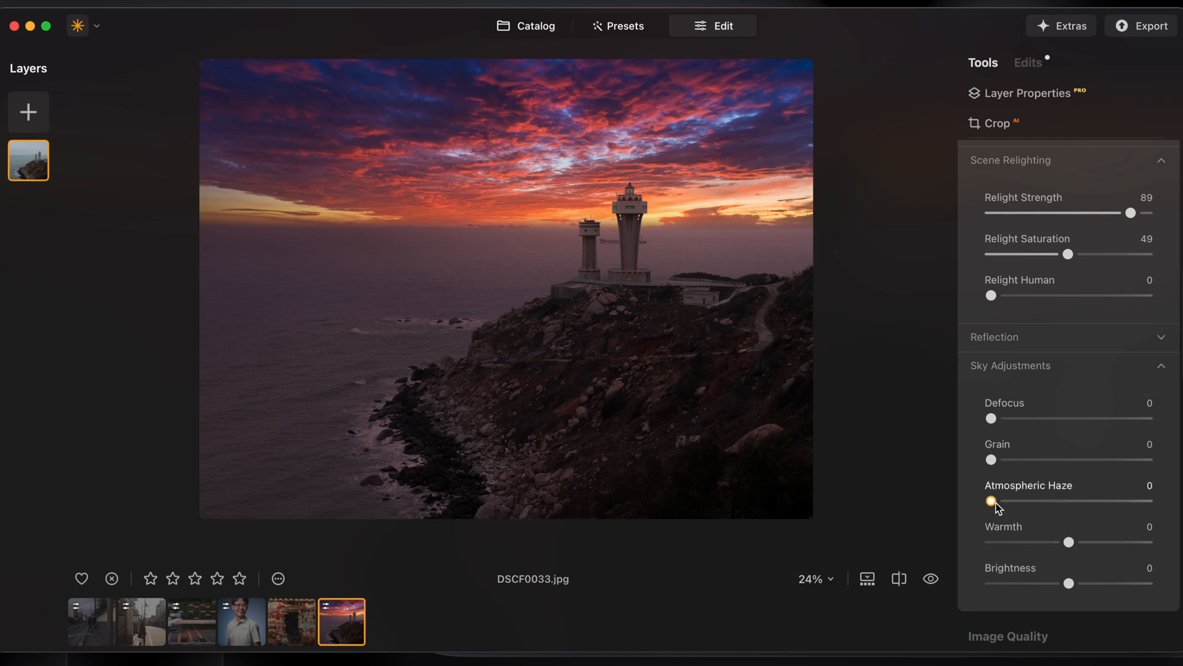
pyautogui.moveTo(1047, 542); pyautogui.dragTo(1086, 542)
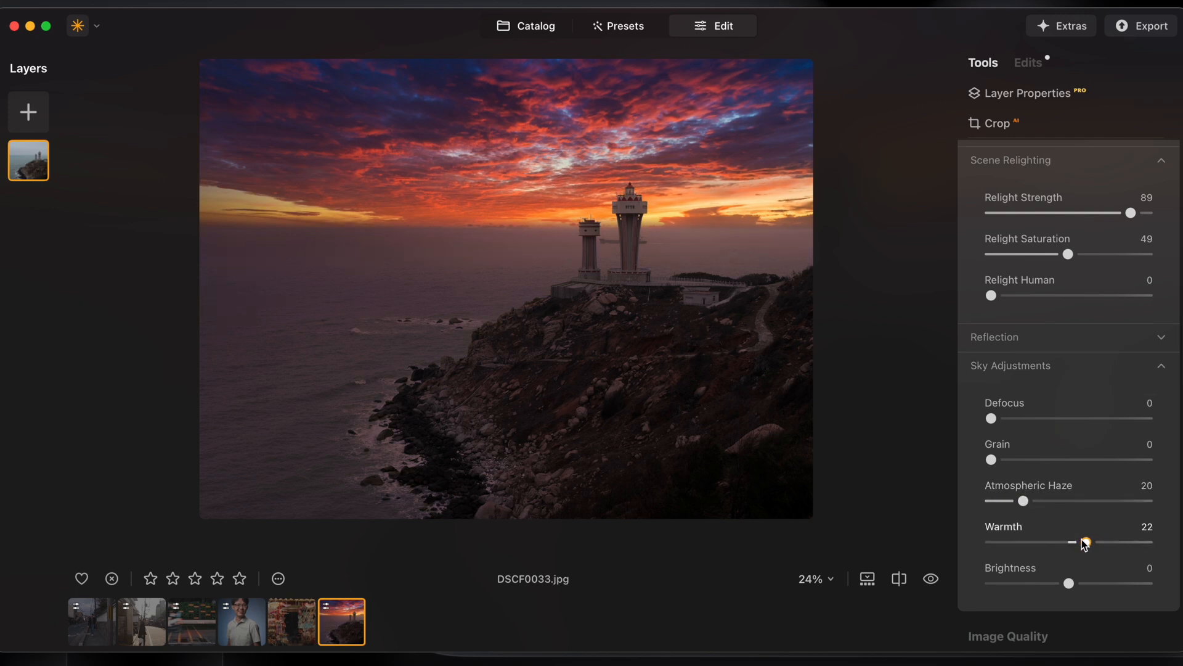
pyautogui.moveTo(1068, 582); pyautogui.dragTo(1080, 583)
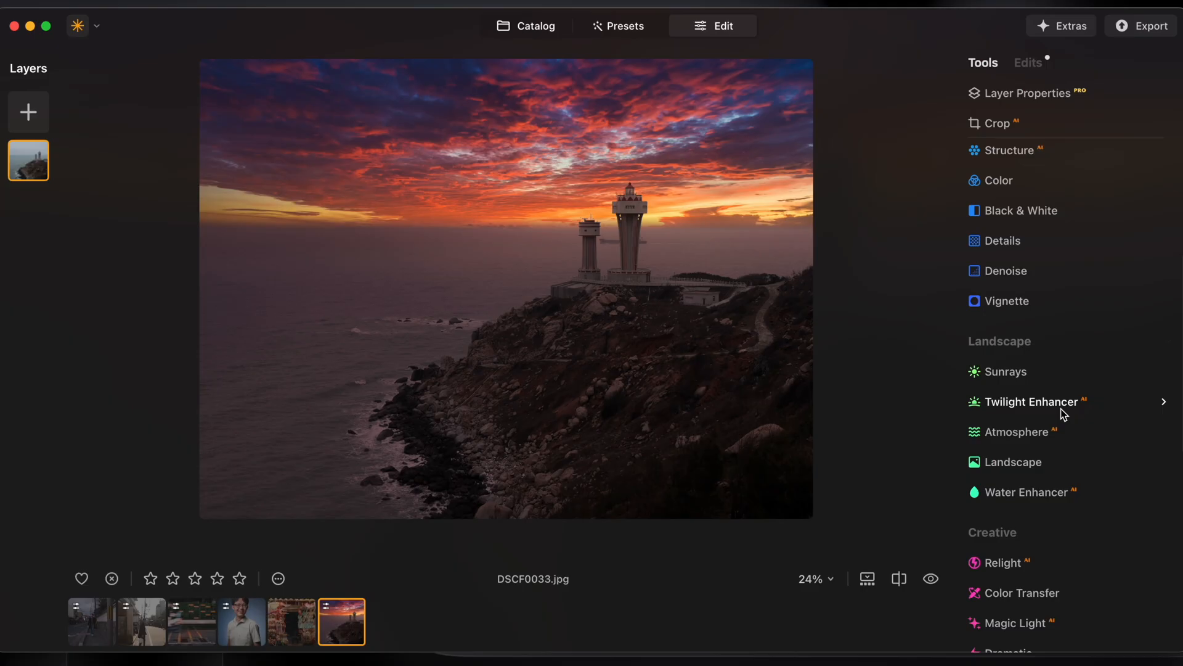
# Add Atmosphere fog at amount 23 and depth 82, then apply Rosa portrait toning
pyautogui.click(1022, 430)
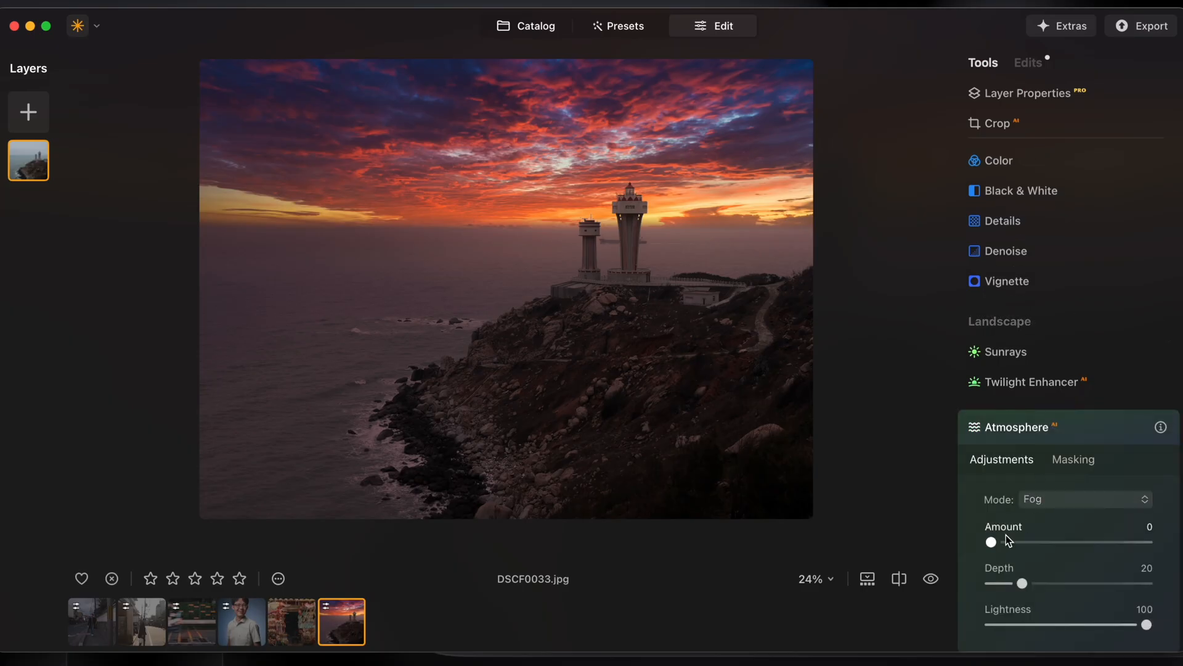
pyautogui.moveTo(992, 541); pyautogui.dragTo(1041, 542)
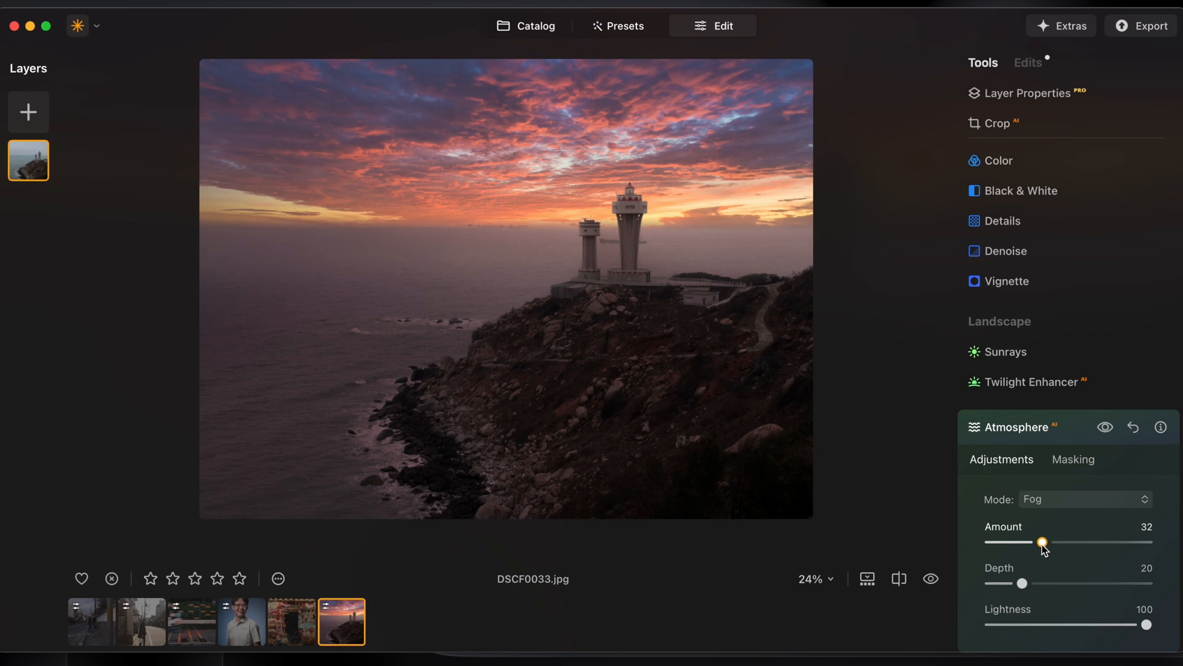
pyautogui.moveTo(1042, 542); pyautogui.dragTo(1036, 541)
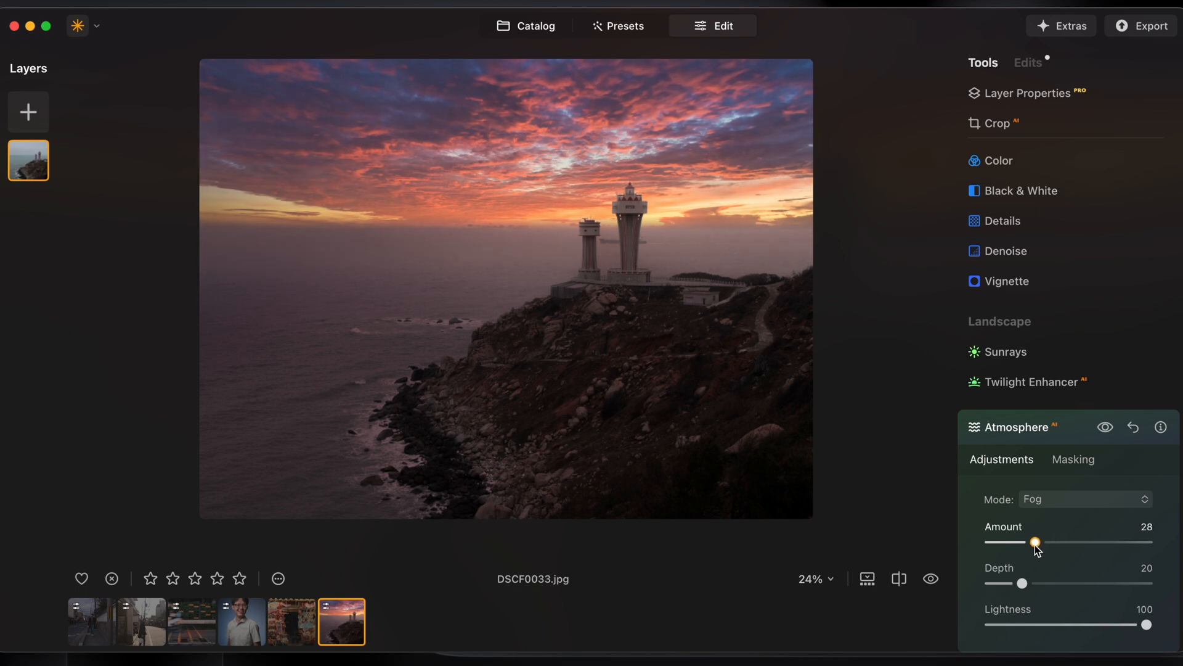
pyautogui.moveTo(1037, 541); pyautogui.dragTo(1028, 541)
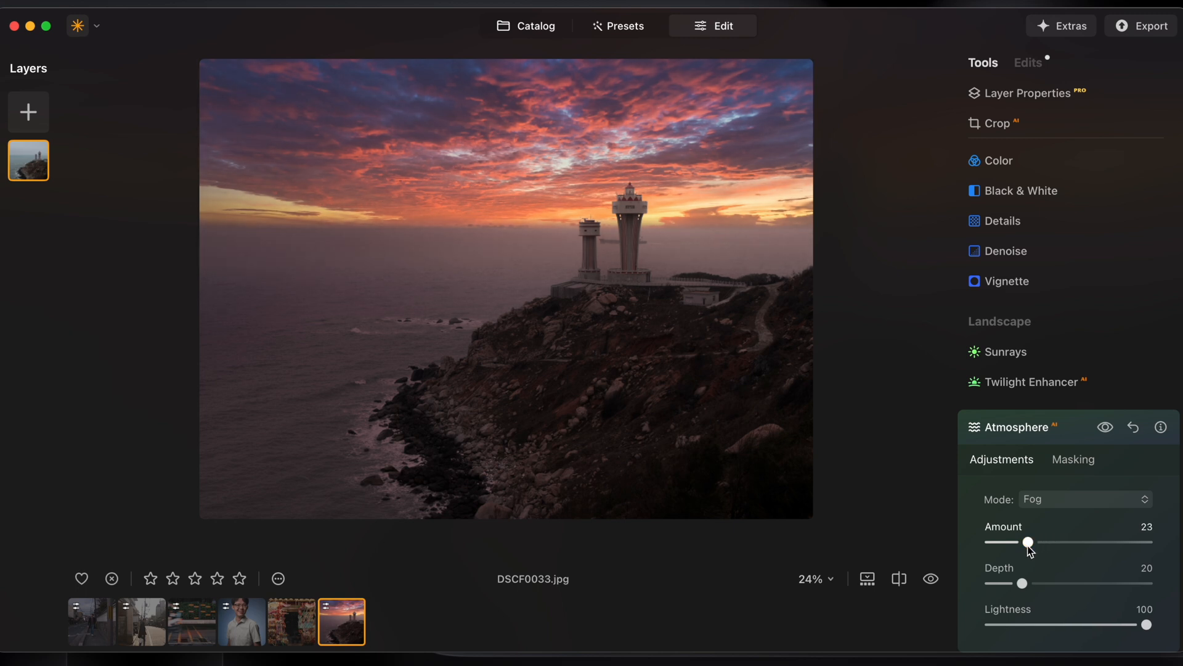
pyautogui.moveTo(1023, 583); pyautogui.dragTo(1123, 582)
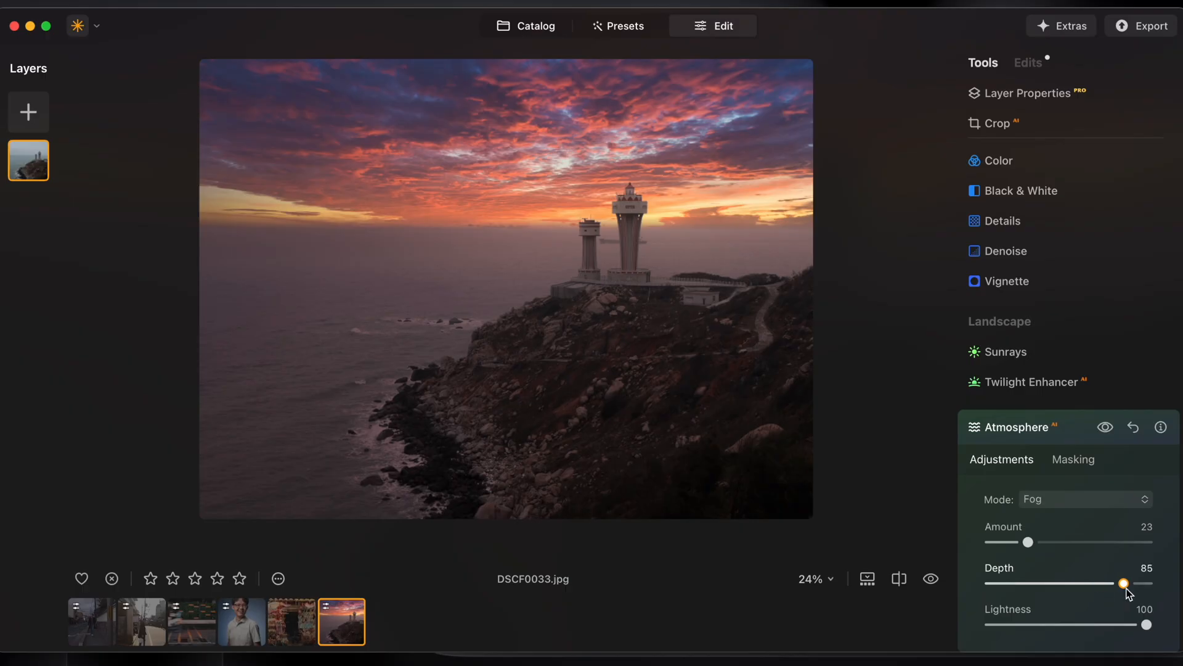
pyautogui.moveTo(1124, 583); pyautogui.dragTo(1119, 582)
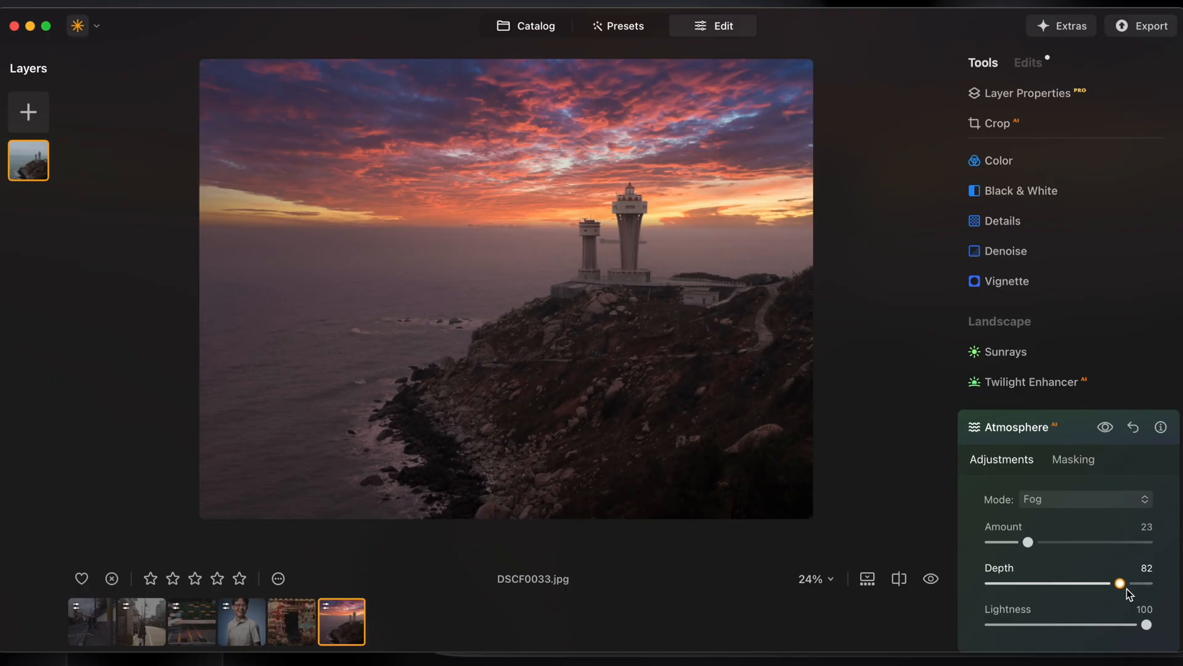
pyautogui.moveTo(1119, 582); pyautogui.dragTo(1057, 583)
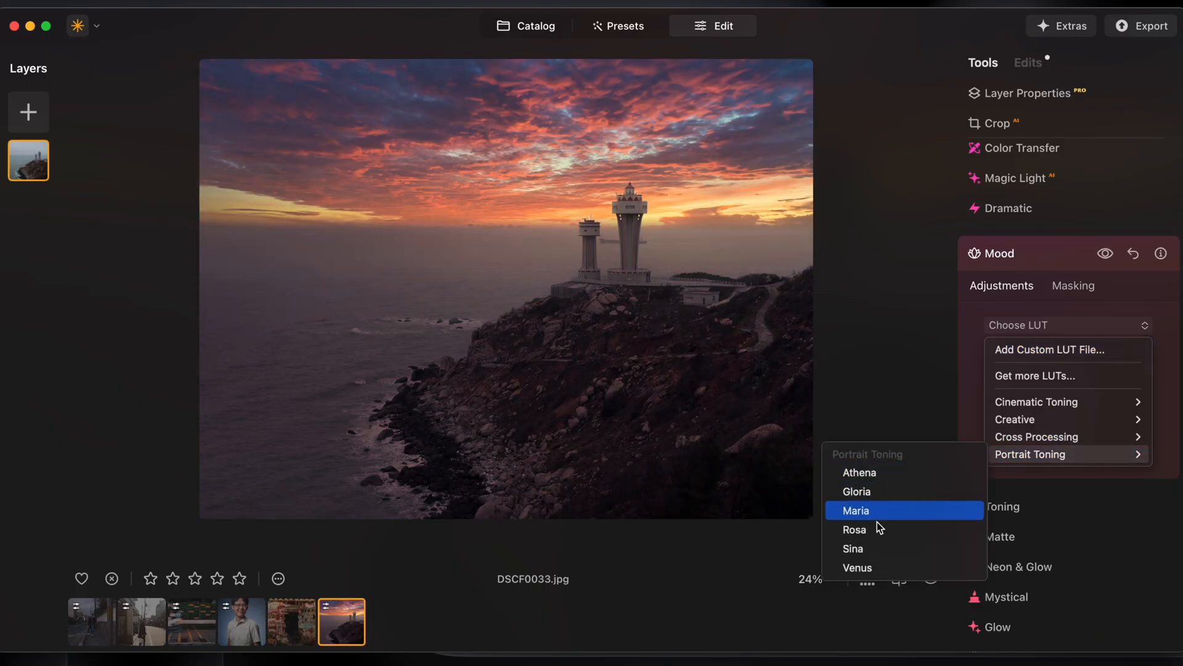
pyautogui.click(855, 529)
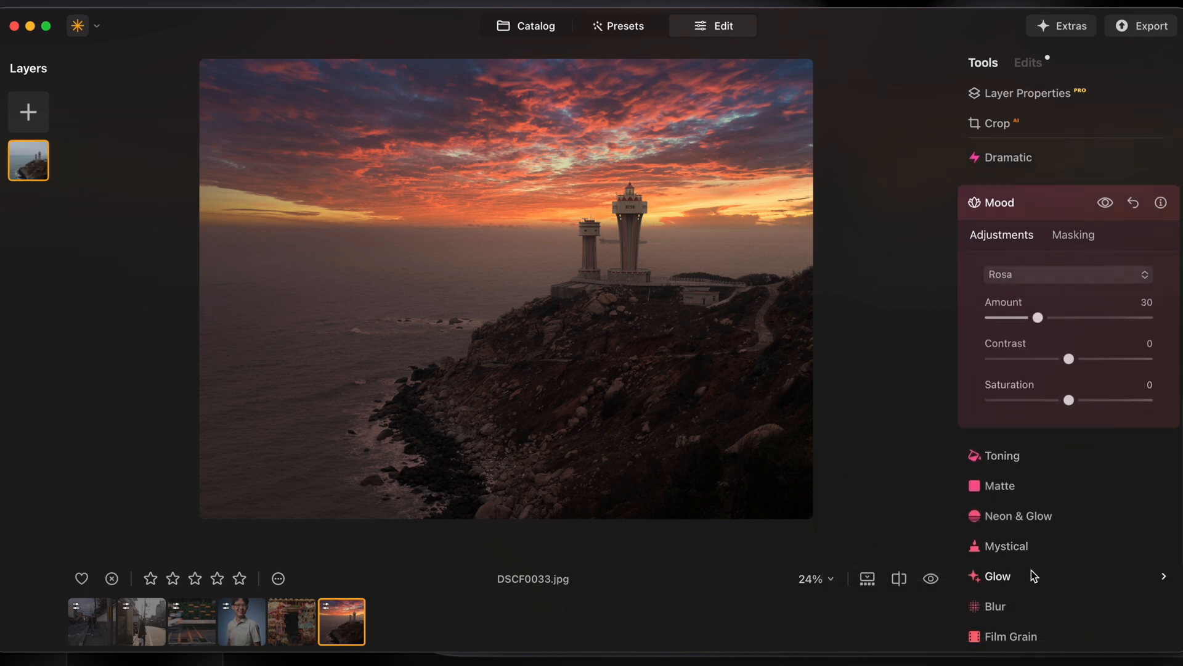
# Add a 25 soft-focus Glow, limited by a radial mask over the sunset sky
pyautogui.click(998, 576)
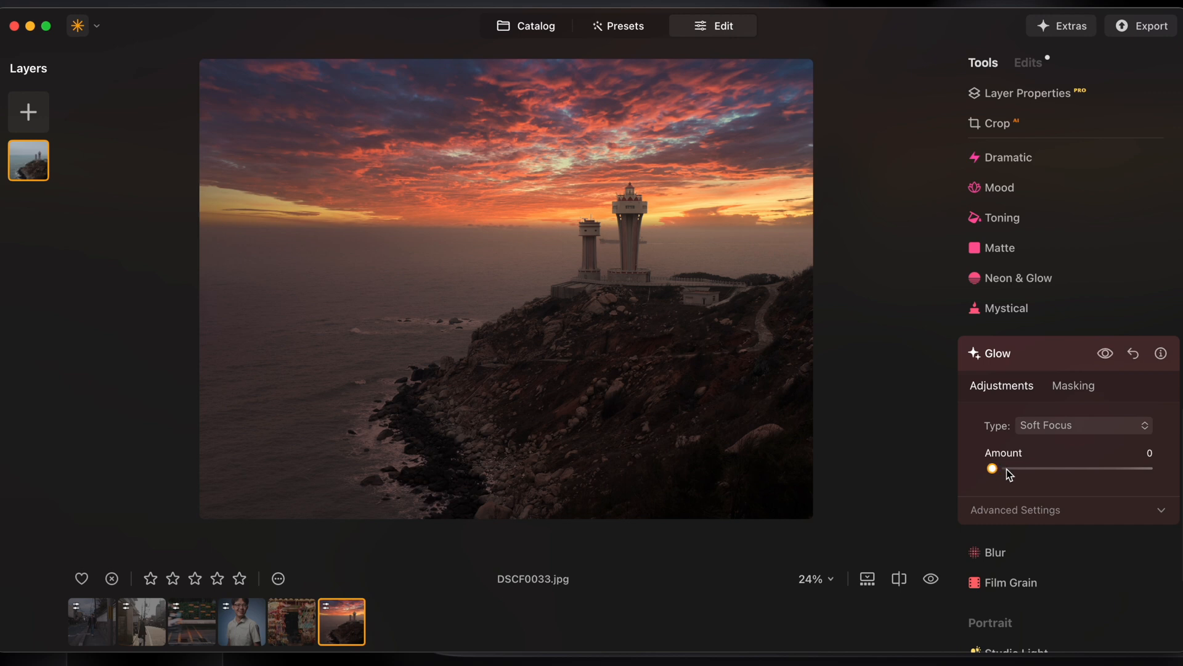
pyautogui.moveTo(992, 467); pyautogui.dragTo(1031, 468)
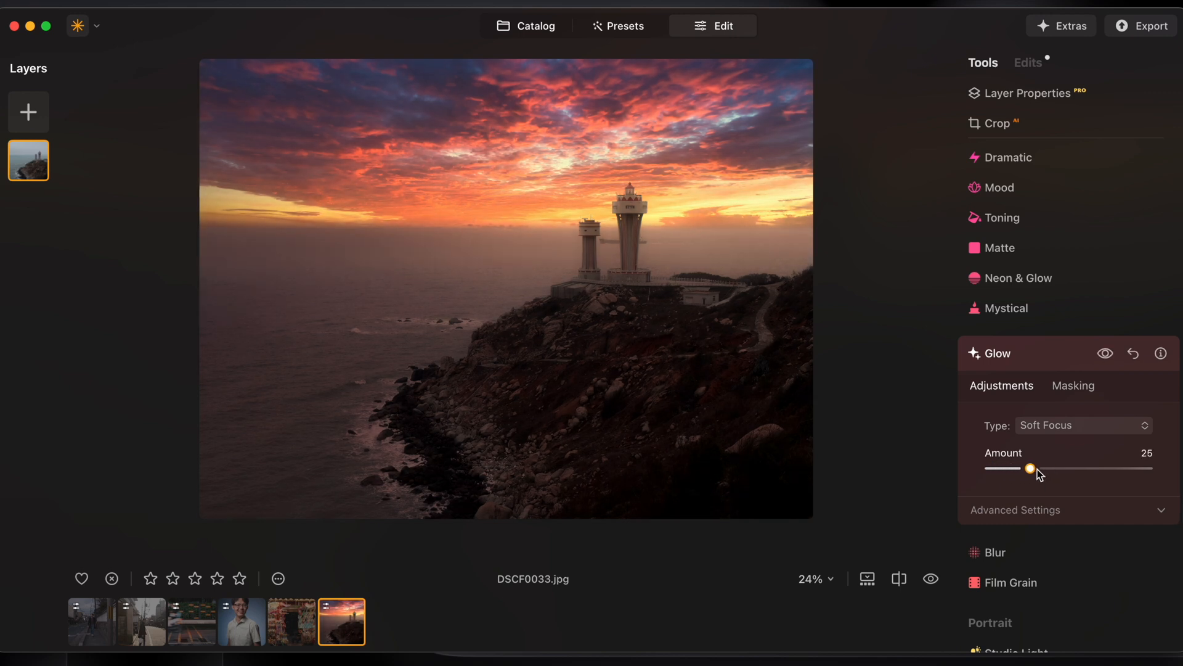
pyautogui.click(1073, 386)
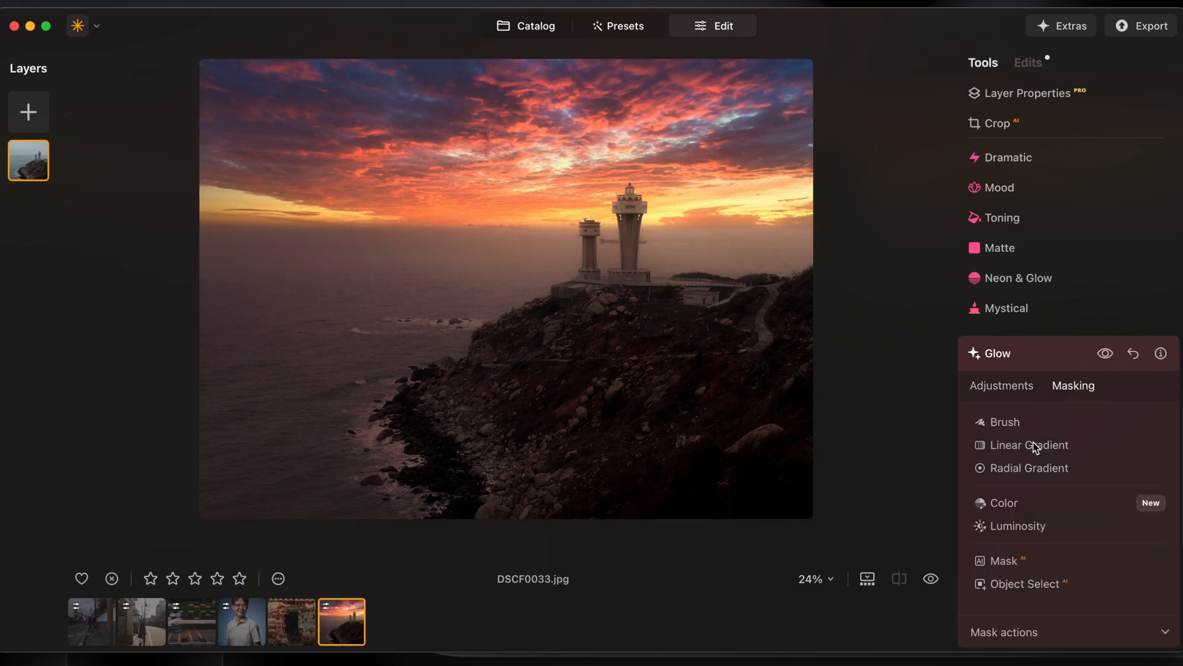
pyautogui.click(1029, 468)
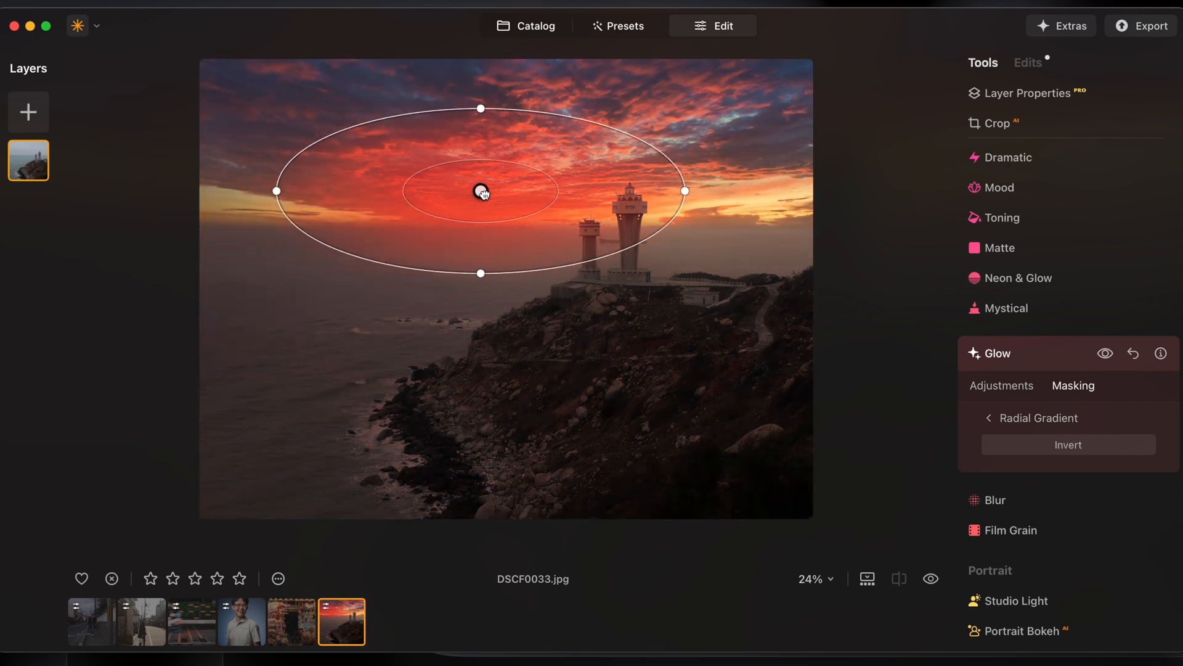
pyautogui.moveTo(481, 191); pyautogui.dragTo(616, 205)
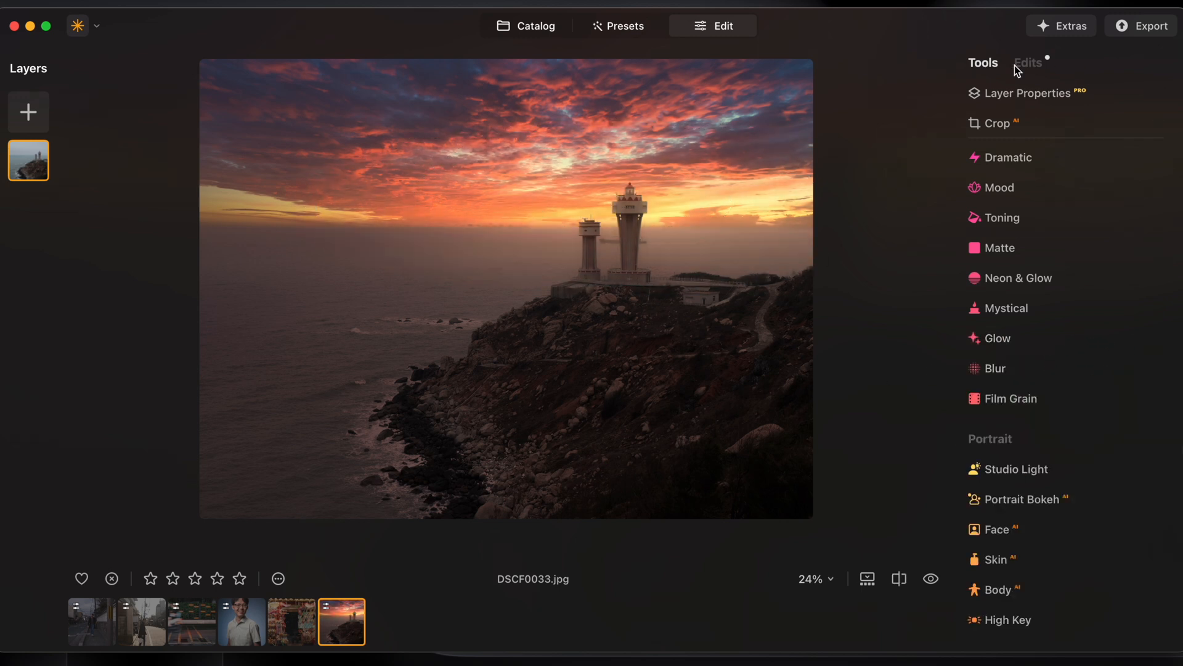
pyautogui.click(997, 337)
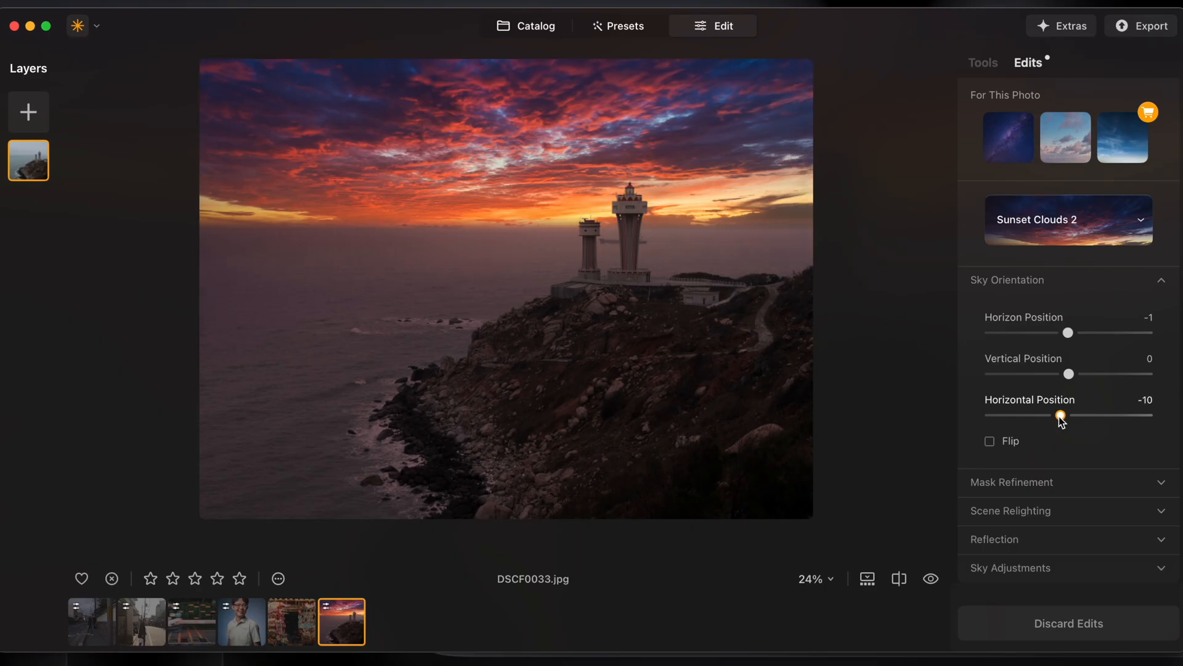
# Settle the sunset sky's horizontal position at -10
pyautogui.moveTo(1064, 416); pyautogui.dragTo(1056, 416)
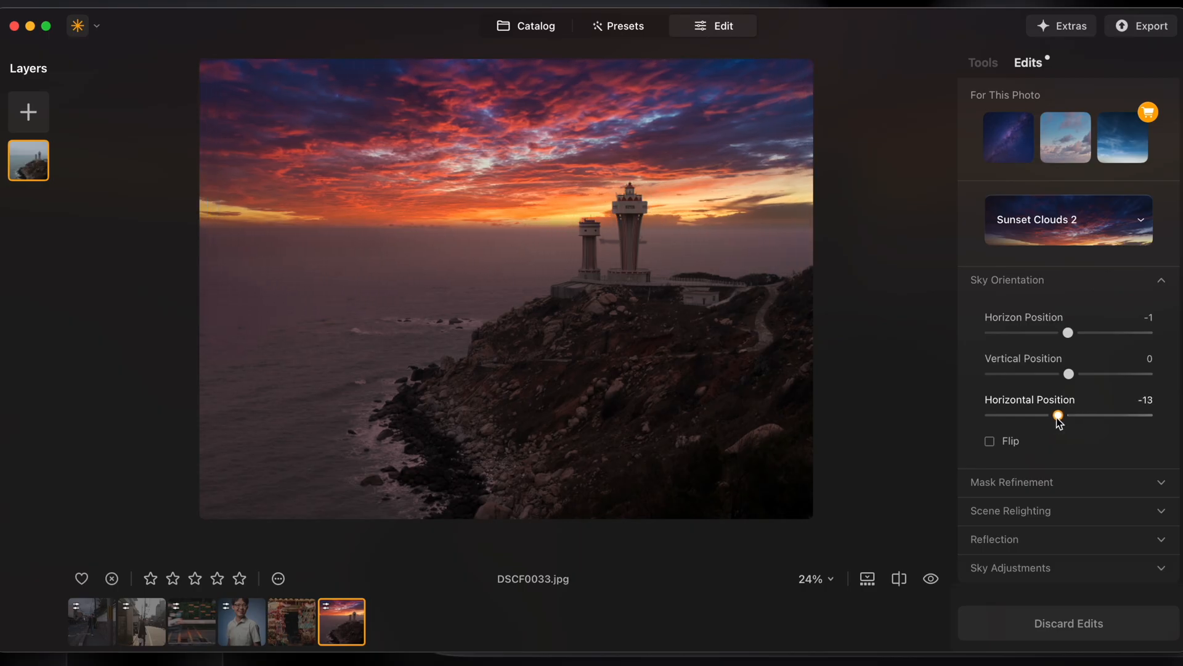
pyautogui.moveTo(1057, 416); pyautogui.dragTo(1065, 416)
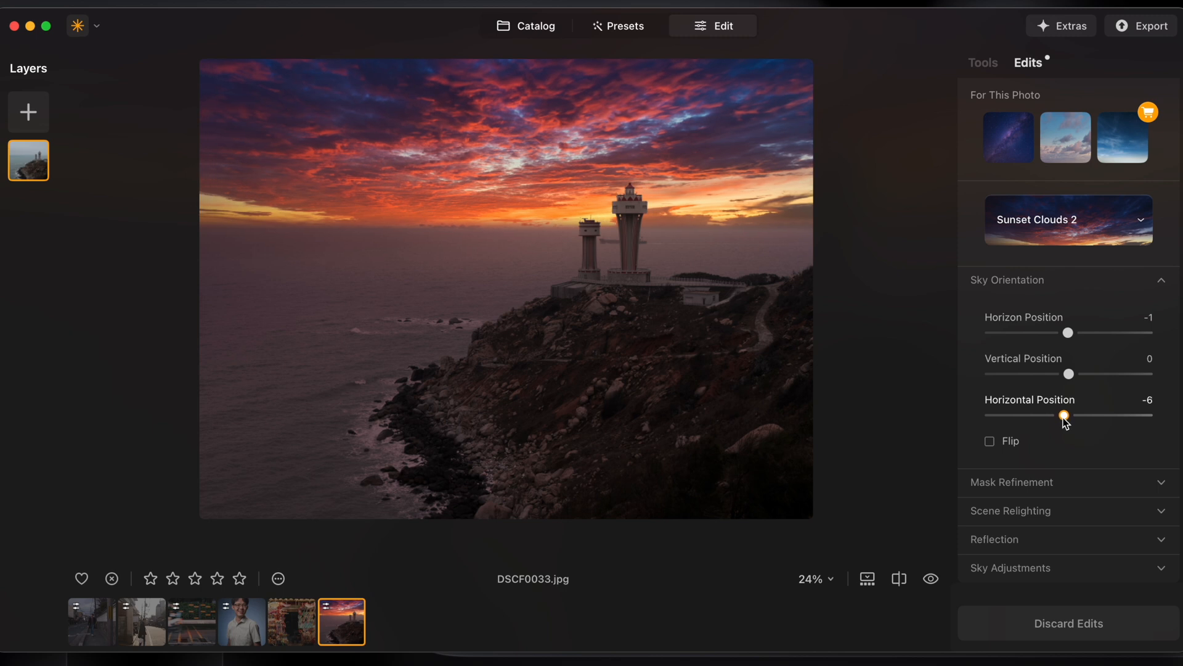
pyautogui.moveTo(1065, 415); pyautogui.dragTo(1062, 415)
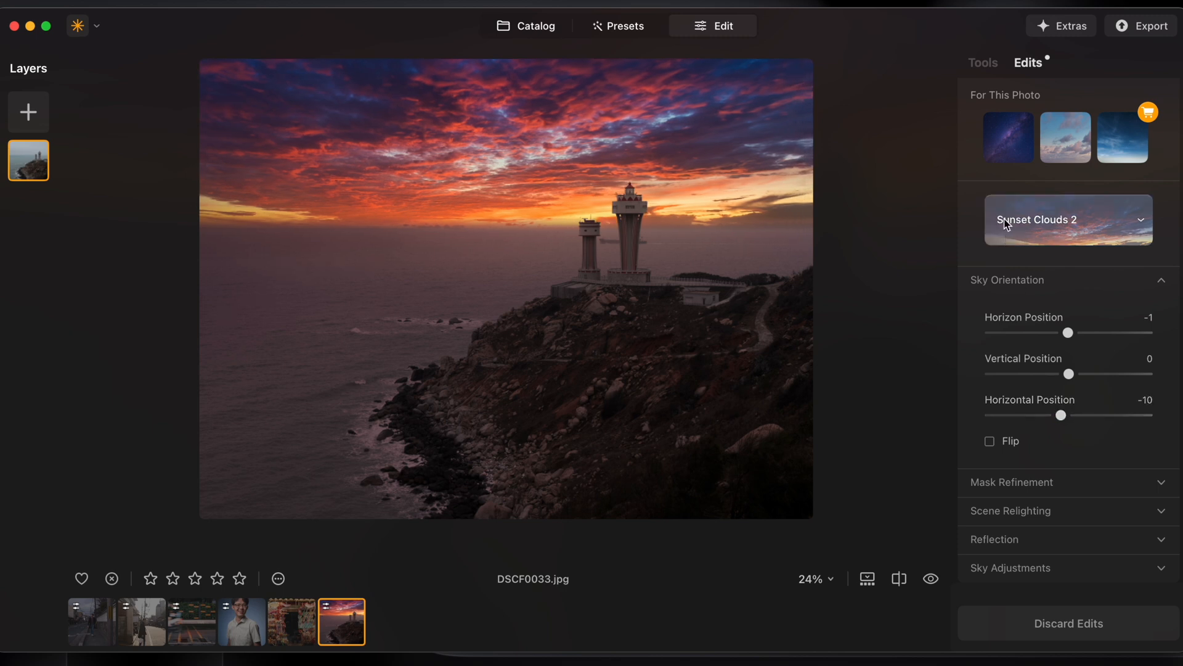
# Switch between the Tools and Edits lists to review the applied edits
pyautogui.click(983, 62)
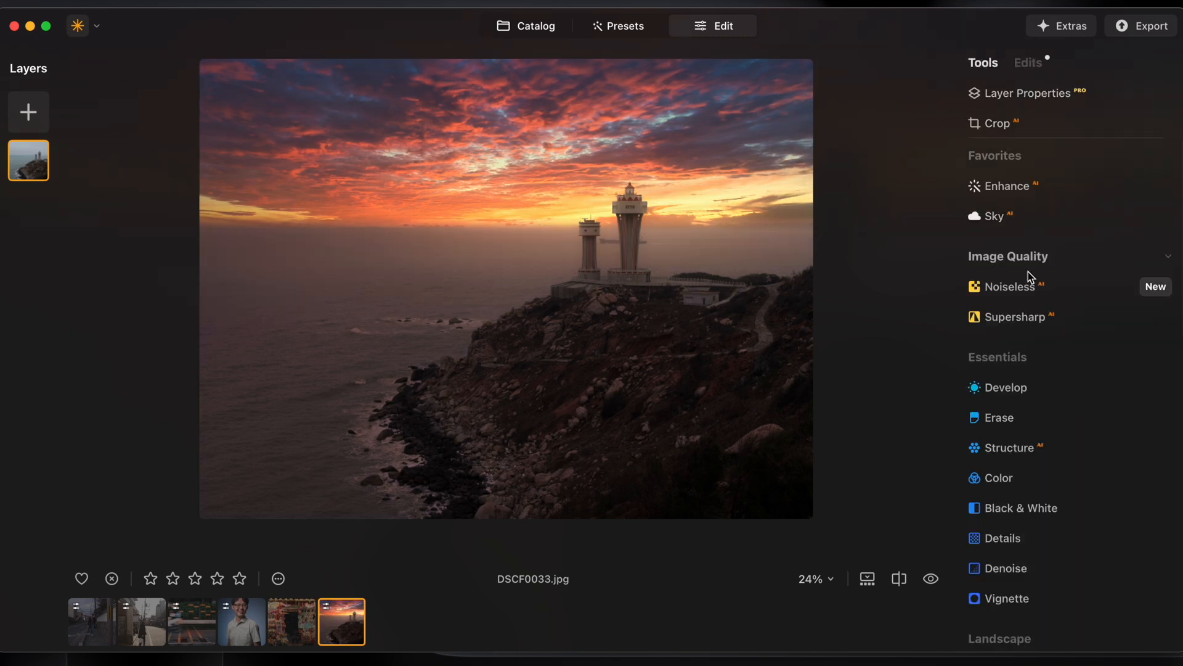
pyautogui.click(1028, 63)
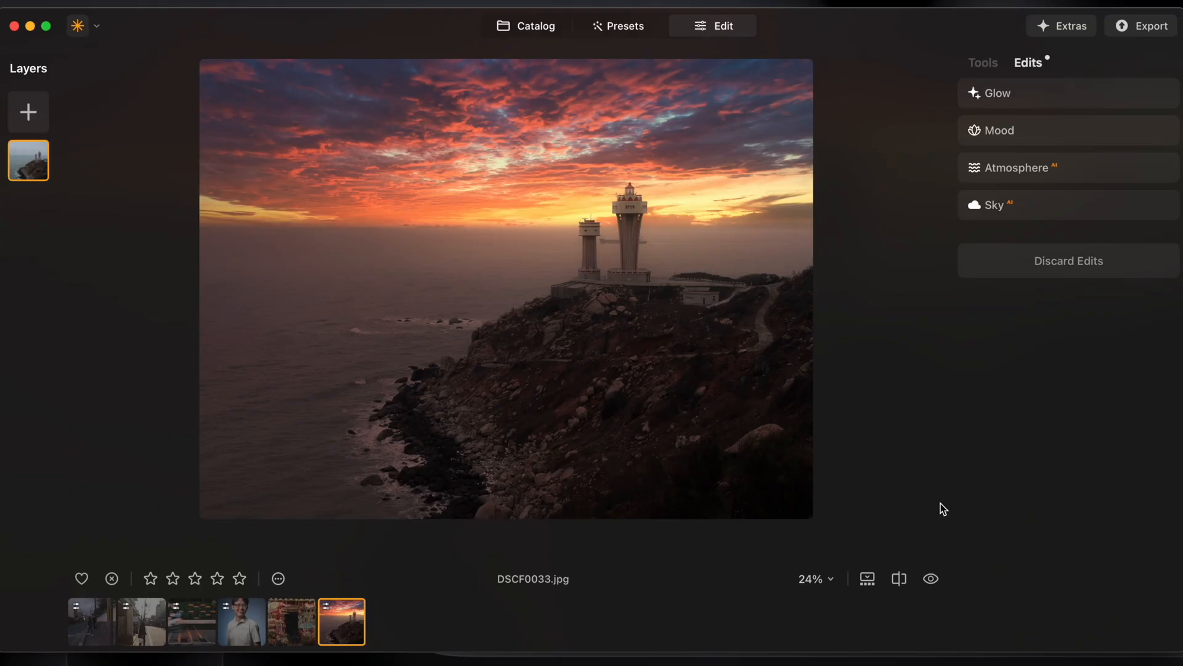
pyautogui.click(931, 579)
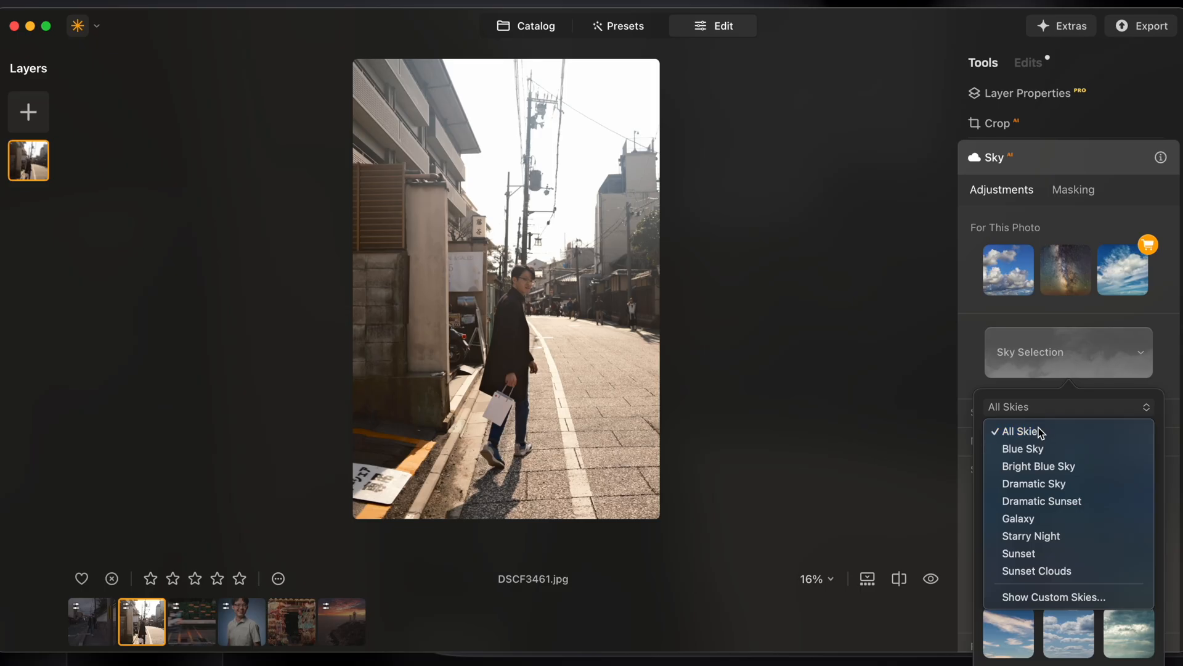
# Choose Bright Blue Sky 1 as the street photo's new sky
pyautogui.click(1039, 466)
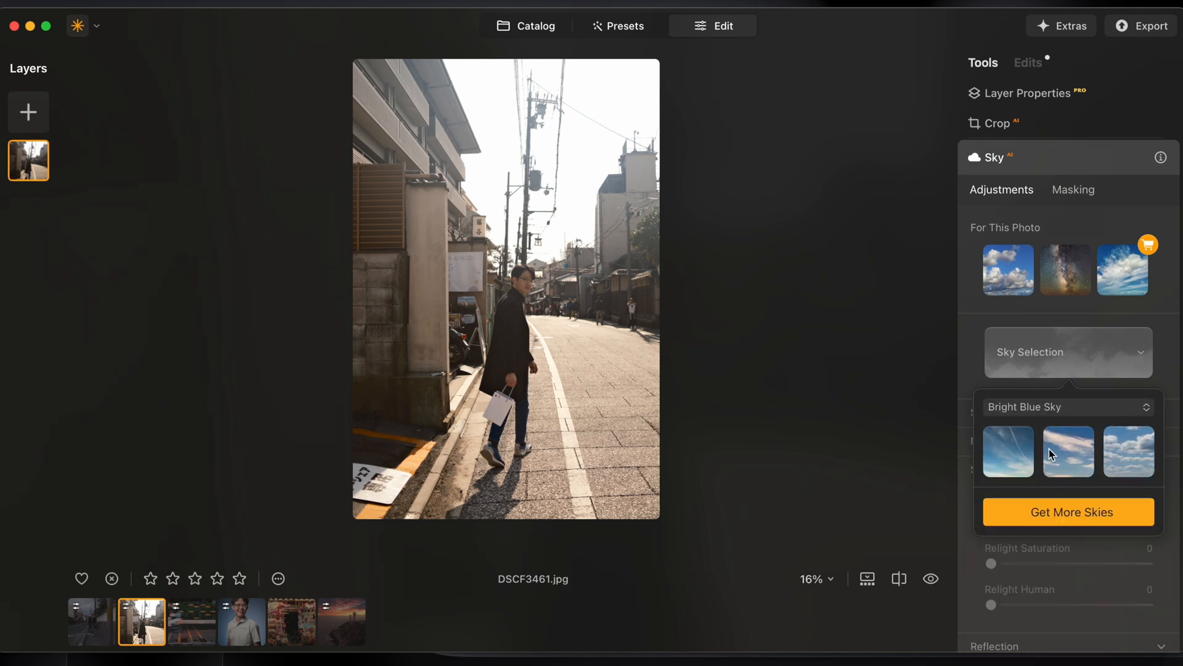
pyautogui.click(1008, 451)
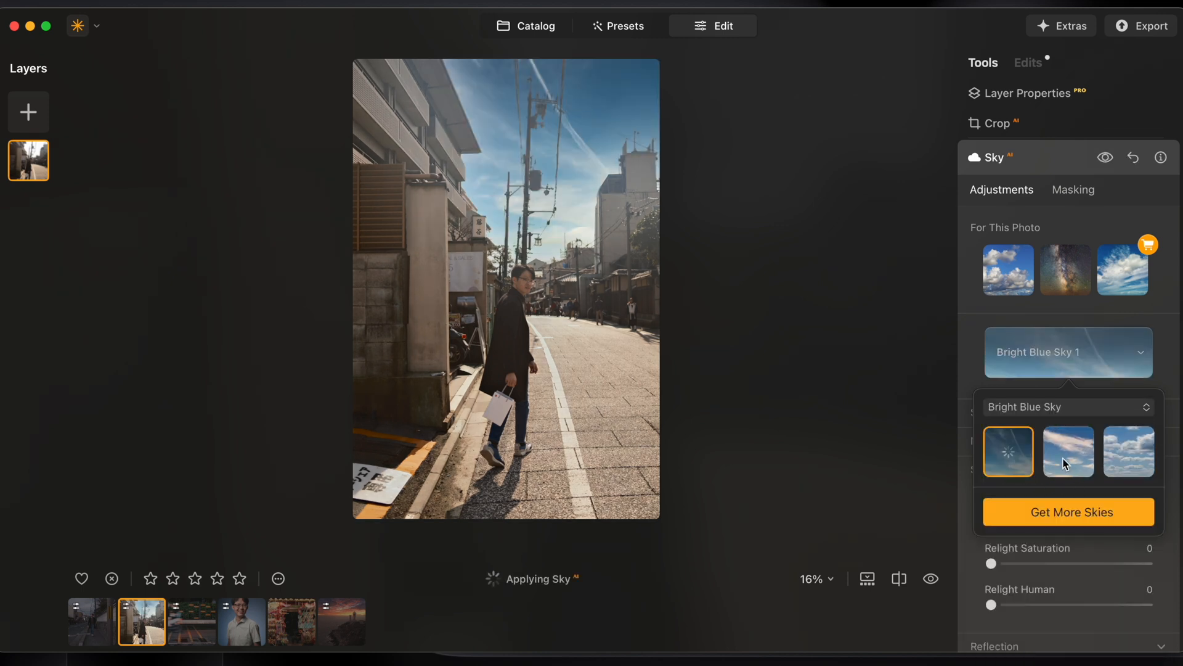
pyautogui.click(1127, 451)
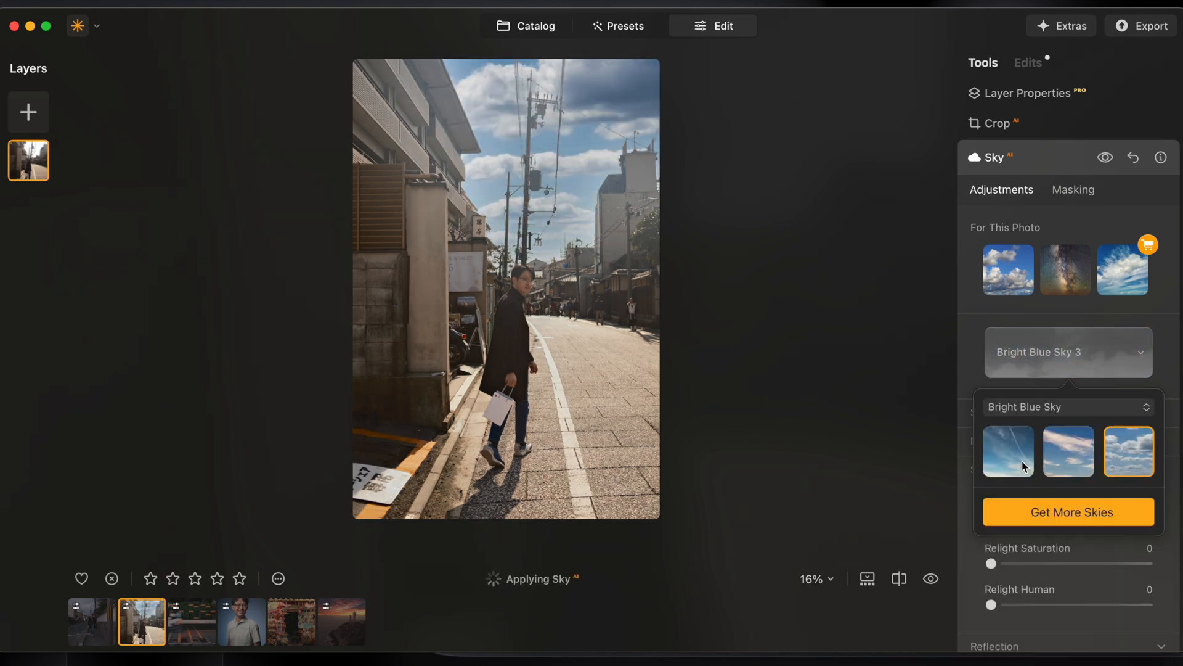
pyautogui.click(1007, 451)
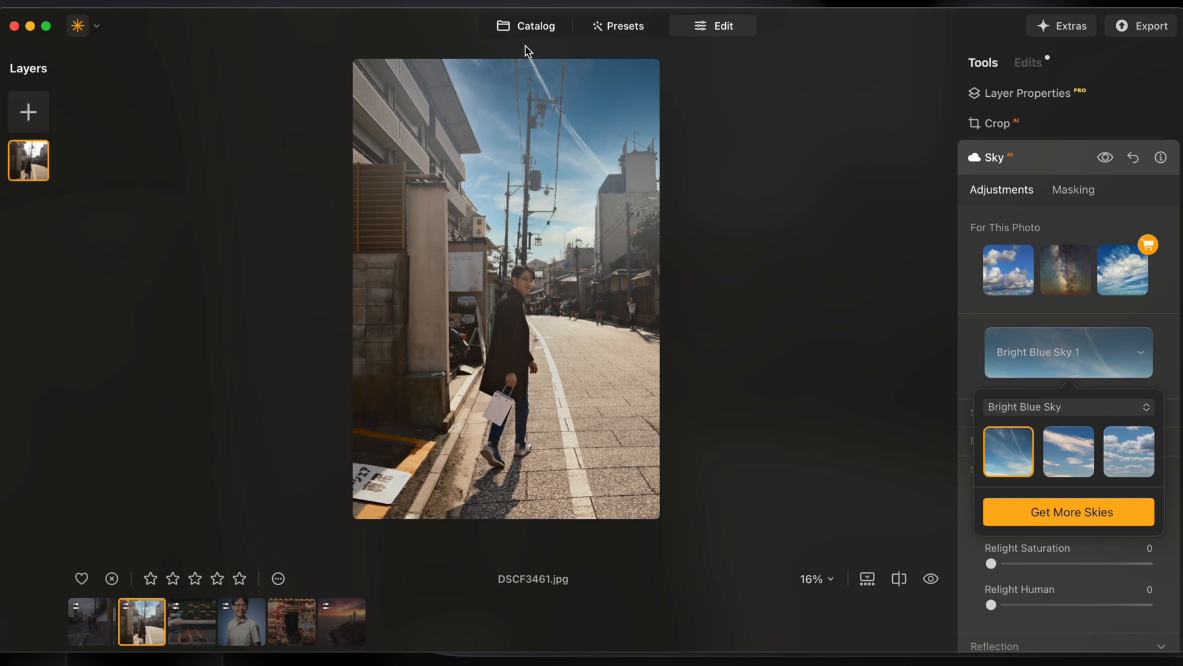
pyautogui.moveTo(875, 359)
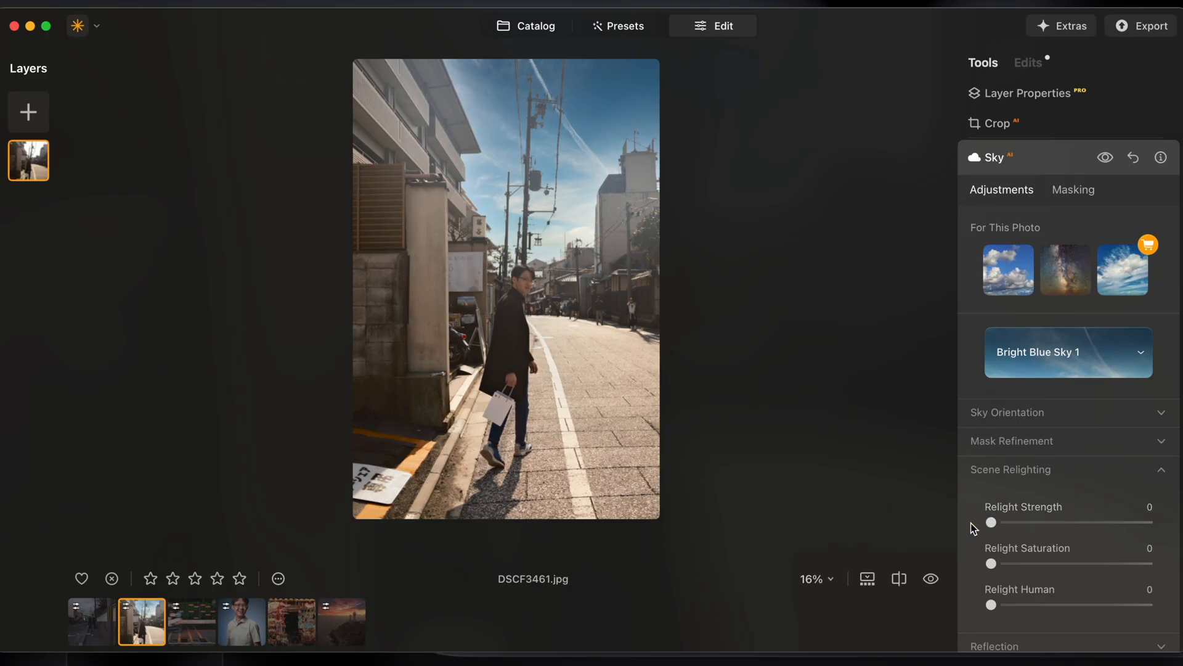
pyautogui.moveTo(783, 293)
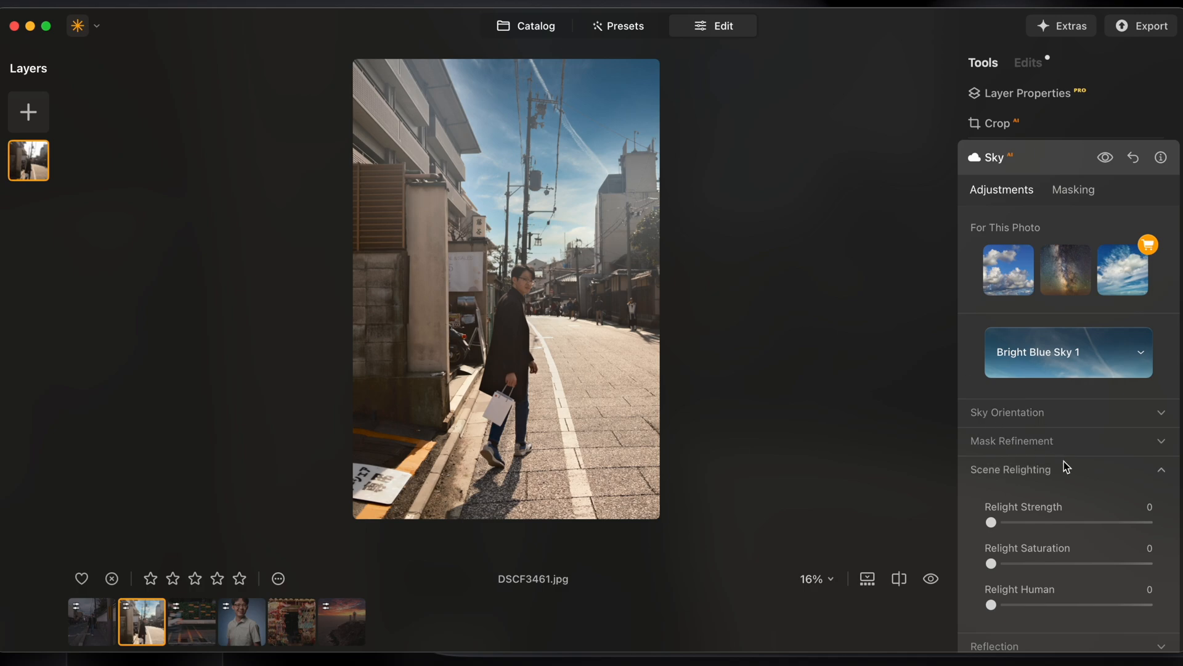
# Set sky Defocus 8, Haze 100, Warmth 40, Brightness 39, then open the stall photo
pyautogui.scroll(-3)
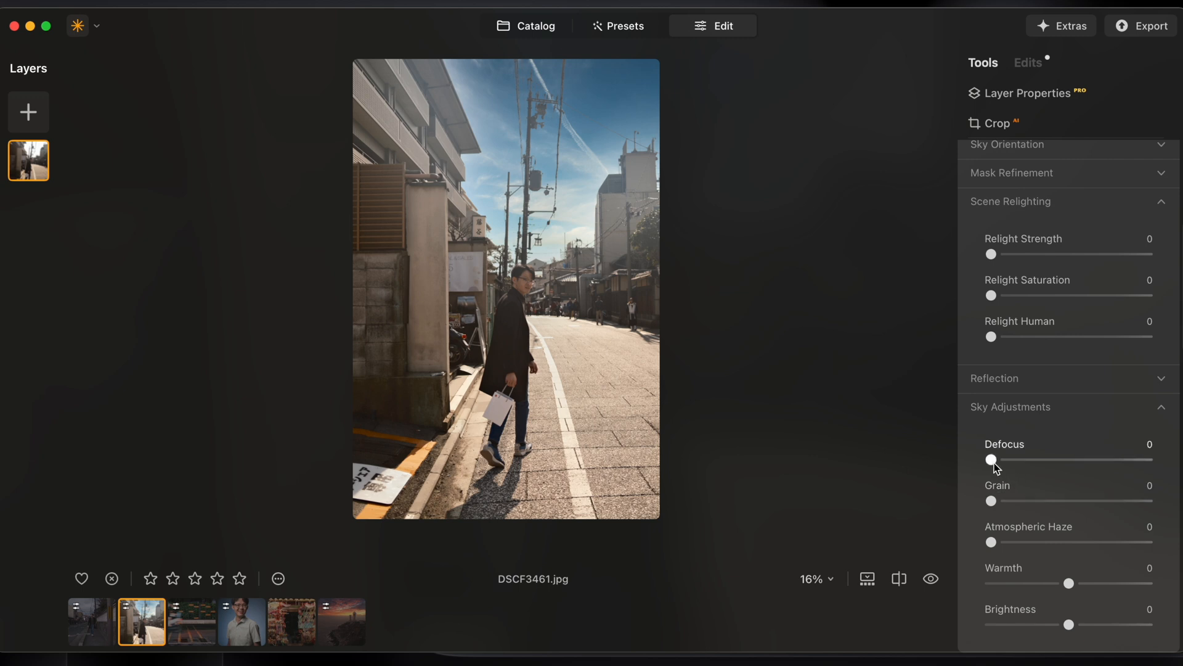
pyautogui.moveTo(992, 458); pyautogui.dragTo(1006, 458)
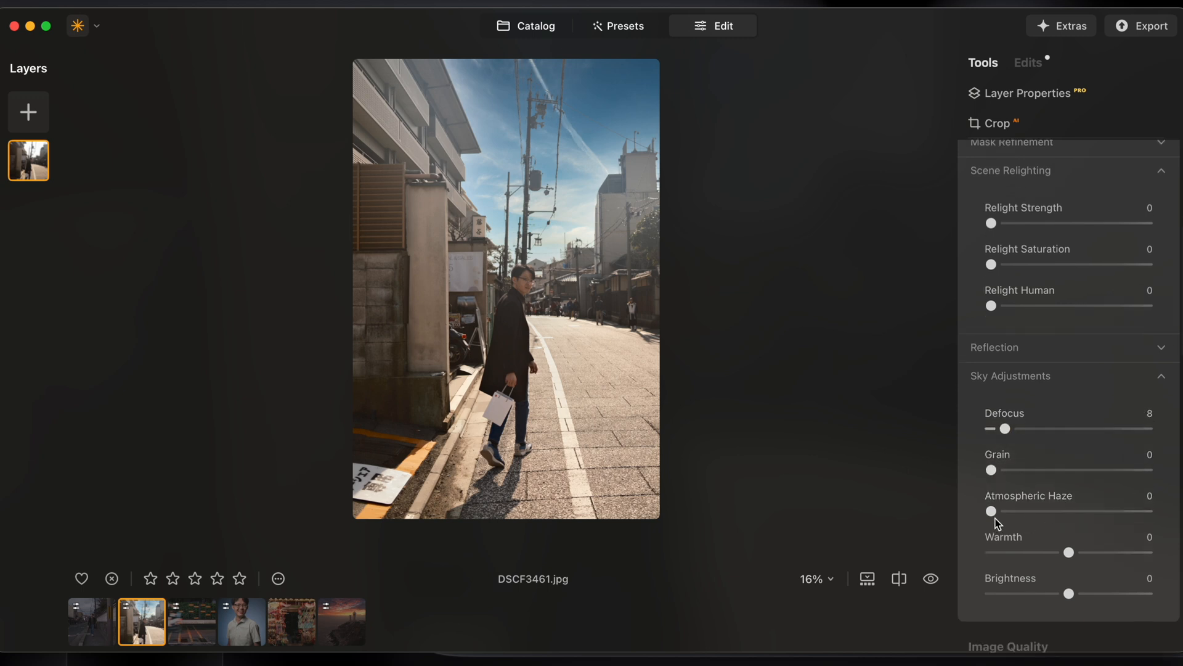
pyautogui.moveTo(991, 511); pyautogui.dragTo(1078, 511)
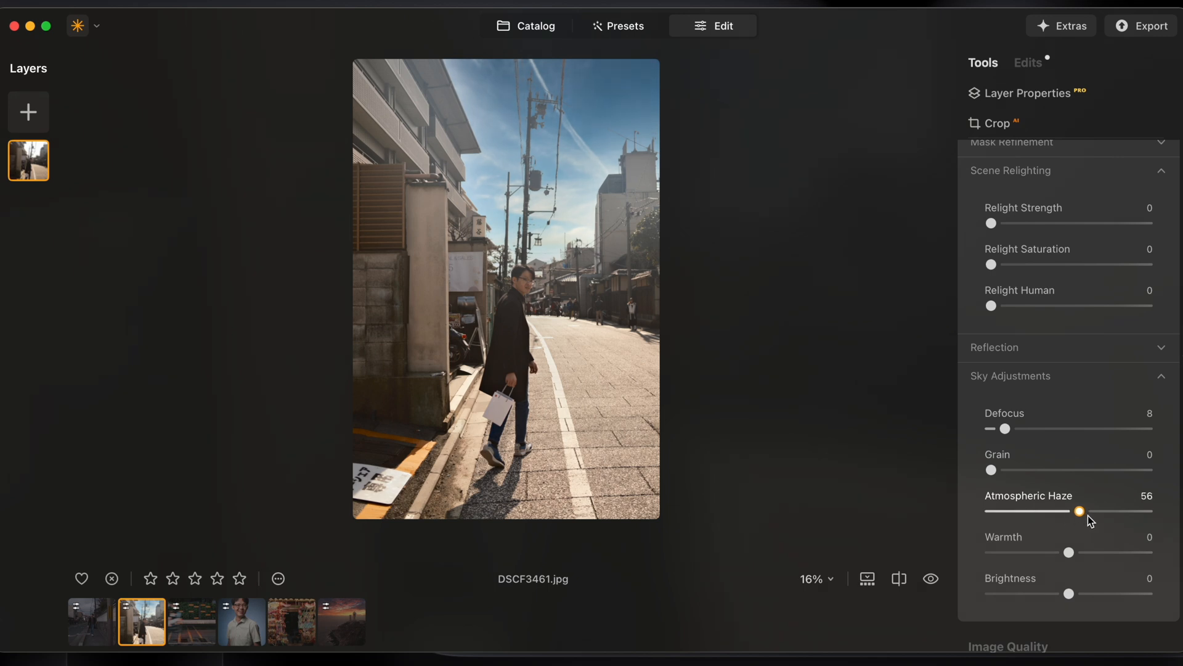
pyautogui.moveTo(1078, 510); pyautogui.dragTo(1145, 511)
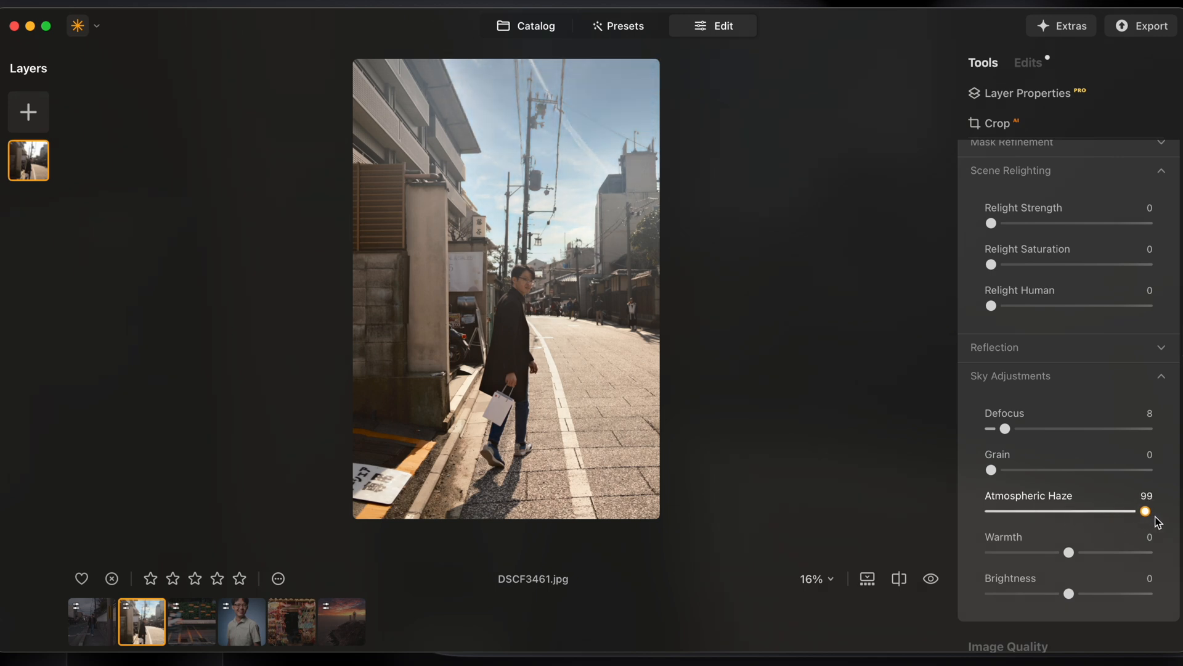
pyautogui.moveTo(1143, 511); pyautogui.dragTo(1147, 511)
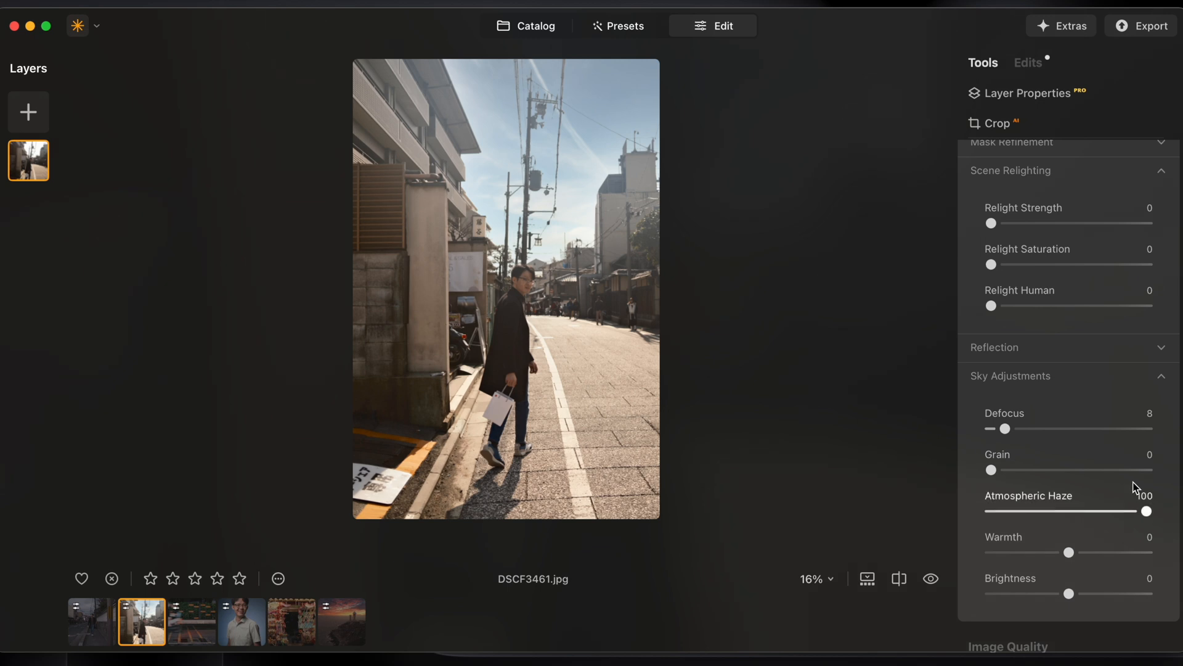
pyautogui.scroll(-3)
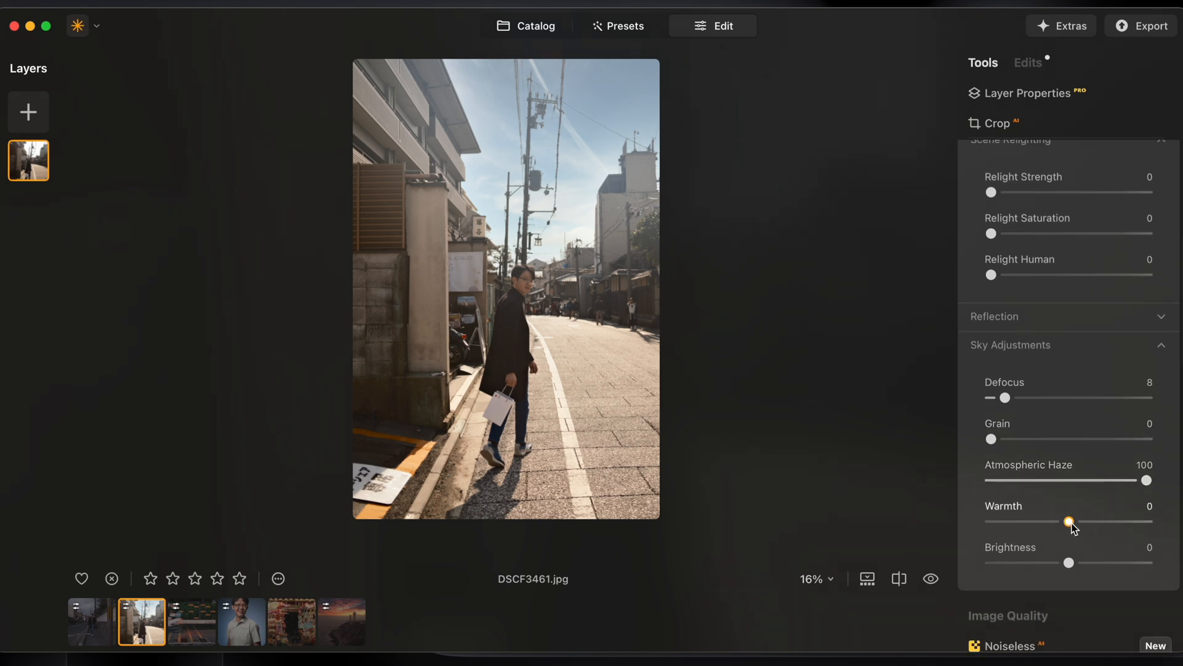
pyautogui.moveTo(1067, 521); pyautogui.dragTo(1096, 521)
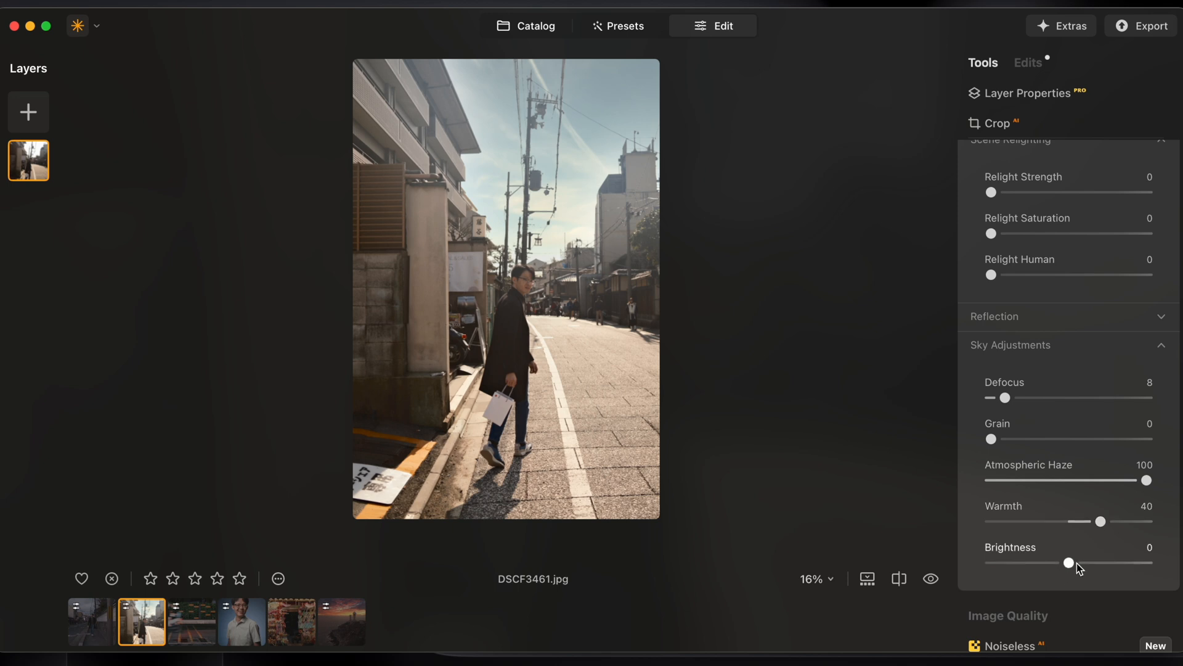
pyautogui.moveTo(1068, 562); pyautogui.dragTo(1100, 562)
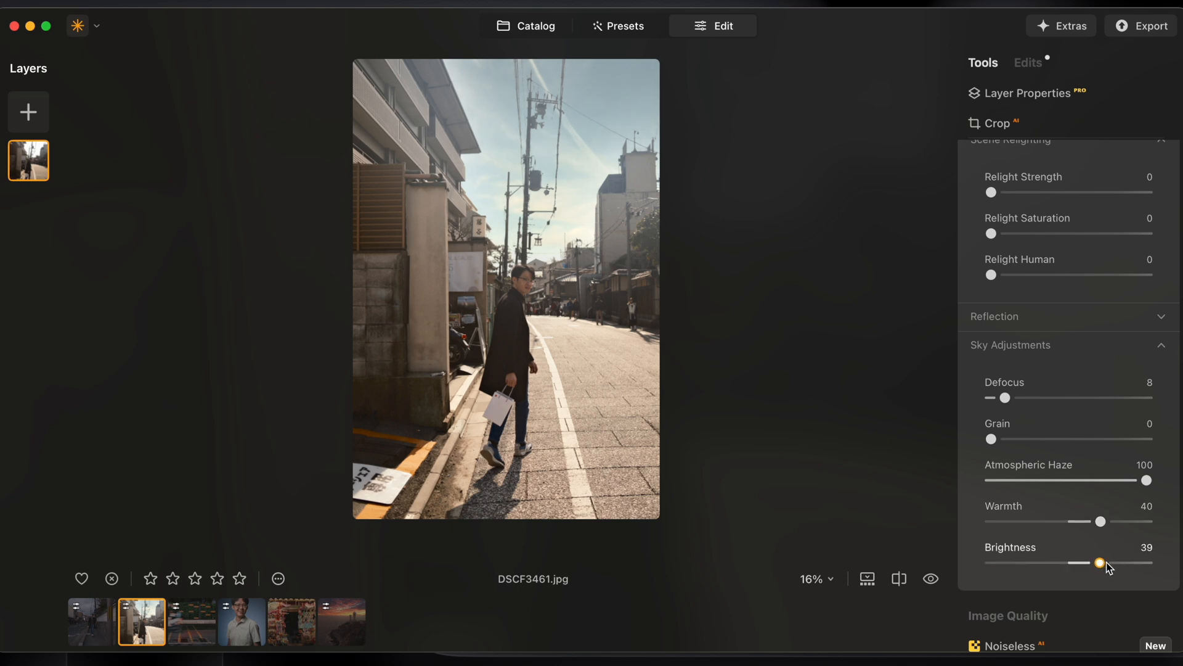
pyautogui.click(292, 621)
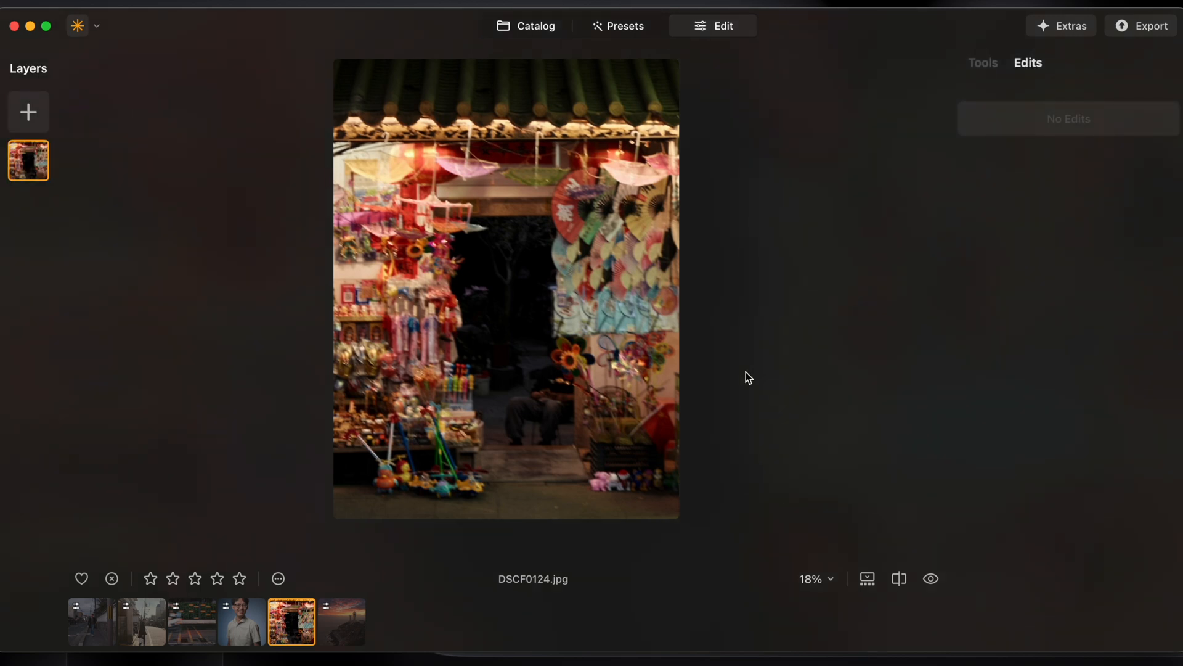
# Apply Supersharp at Middle strength to the market-stall photo and compare before/after
pyautogui.click(983, 62)
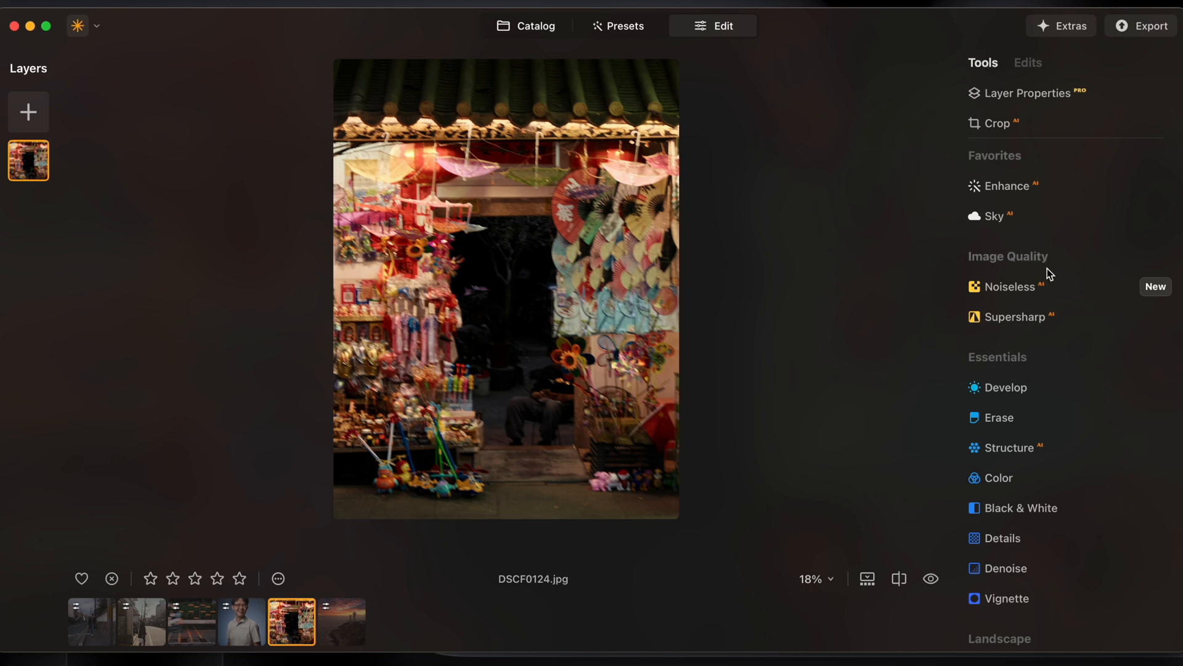
pyautogui.click(1015, 317)
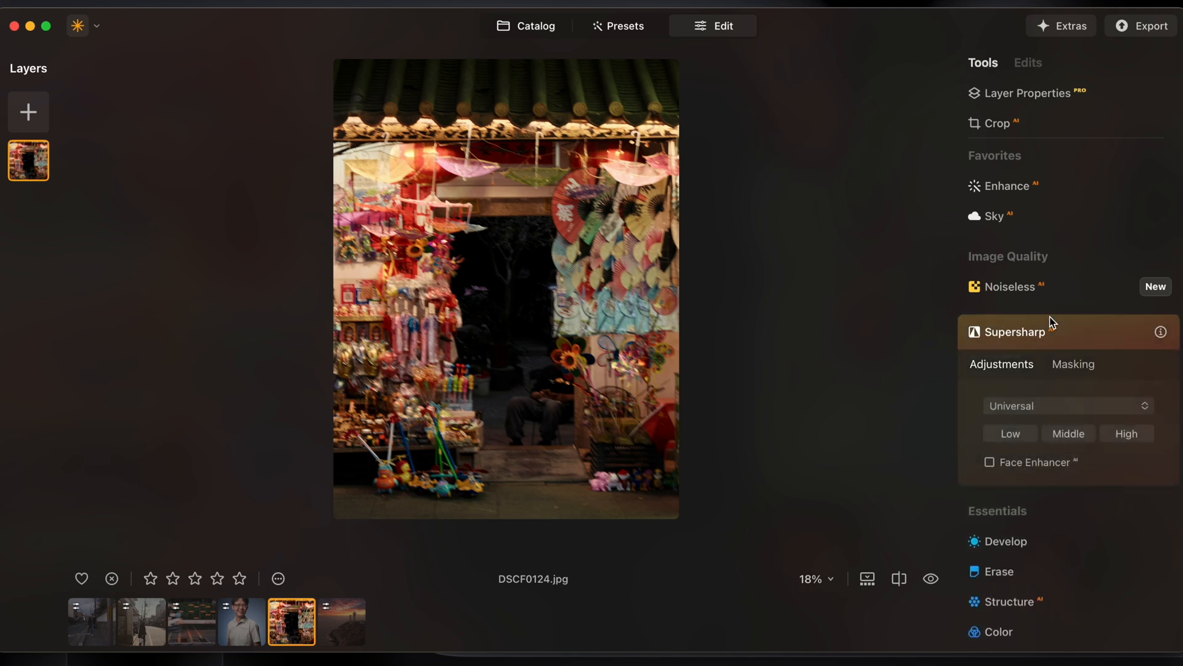
pyautogui.click(1068, 433)
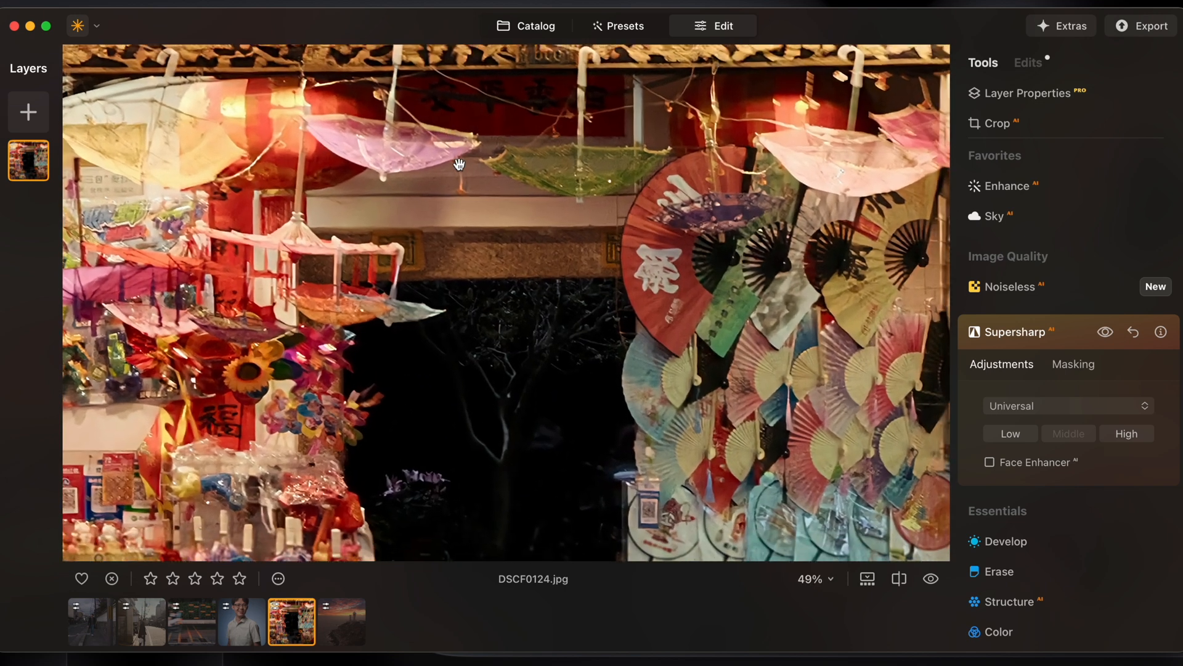
pyautogui.click(1106, 332)
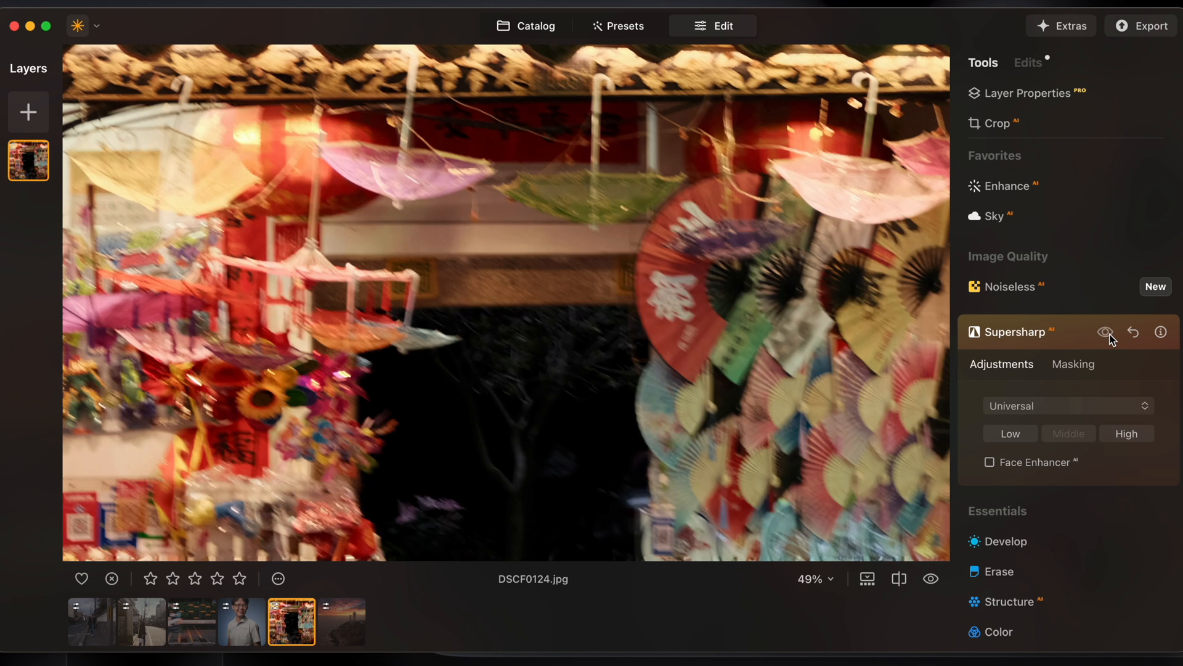
pyautogui.click(1106, 332)
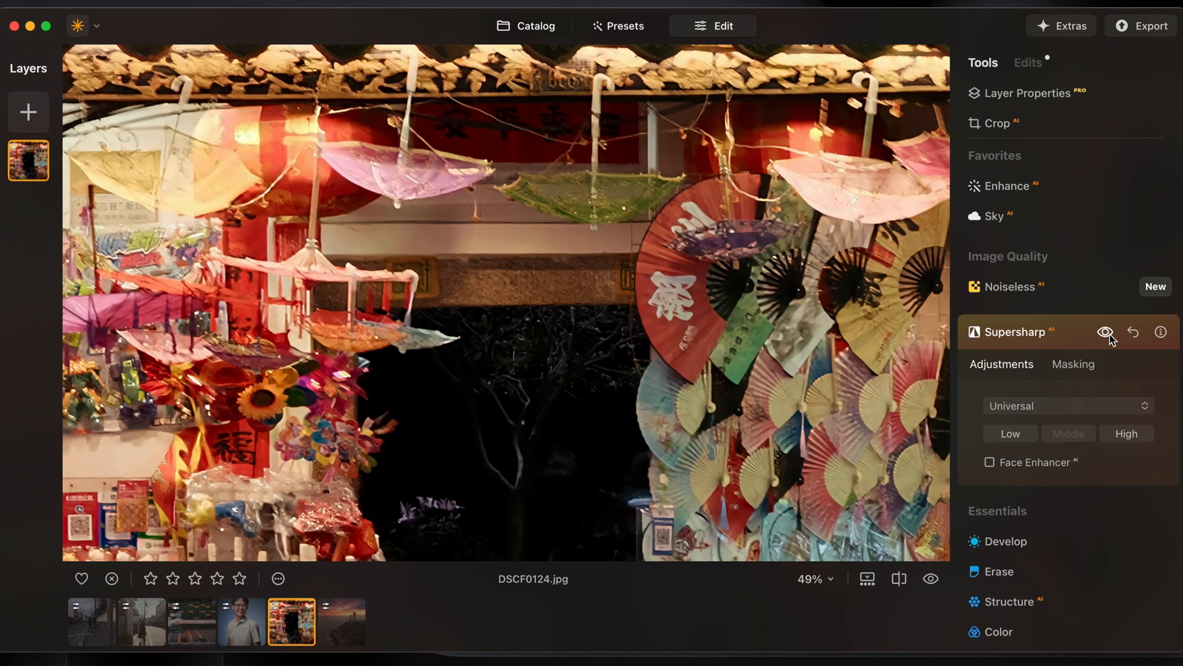
pyautogui.click(192, 621)
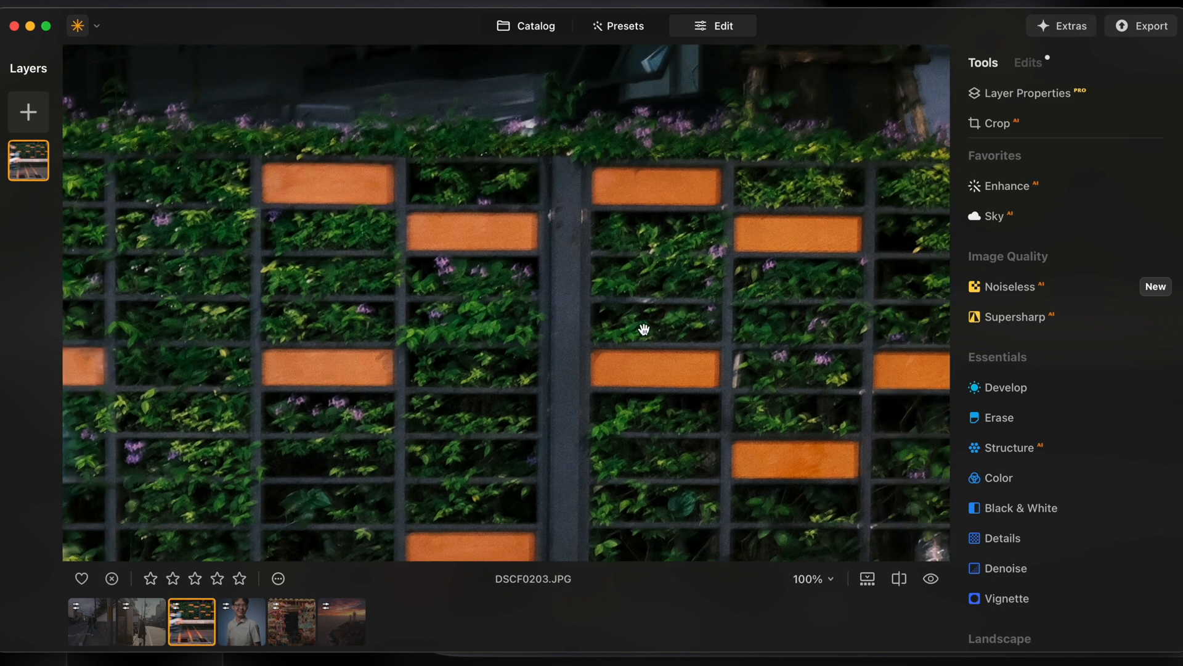
# Apply Supersharp Middle strength to the fence-and-scooter photo and compare before/after
pyautogui.click(1017, 316)
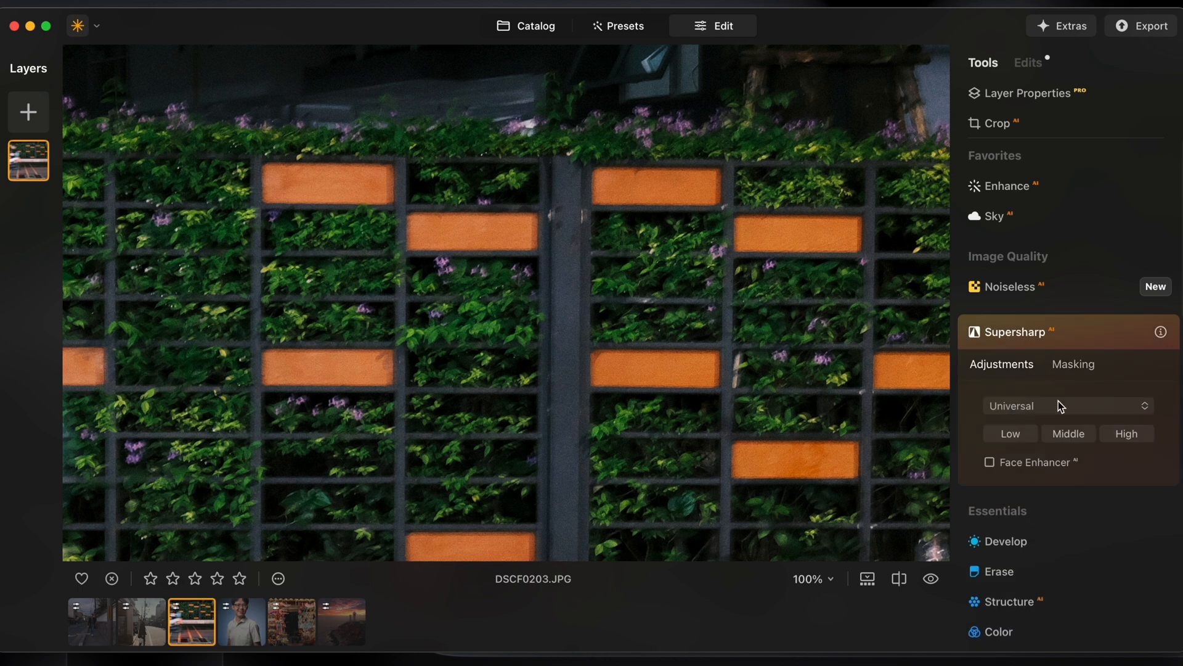
pyautogui.click(1067, 432)
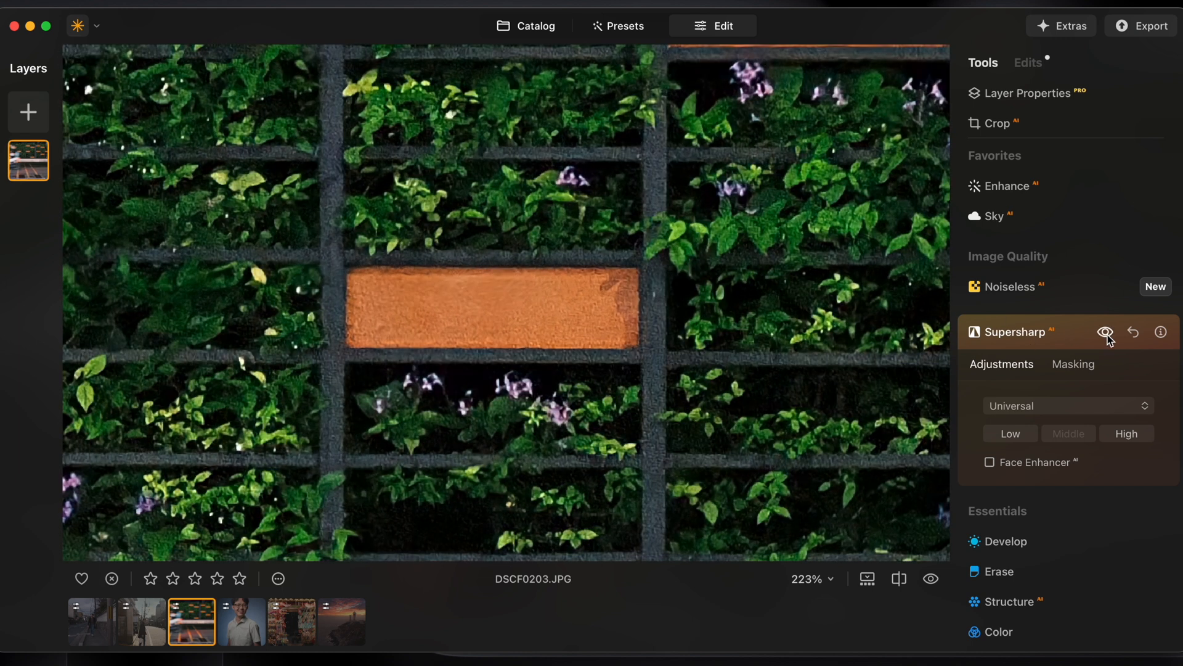
pyautogui.click(1106, 332)
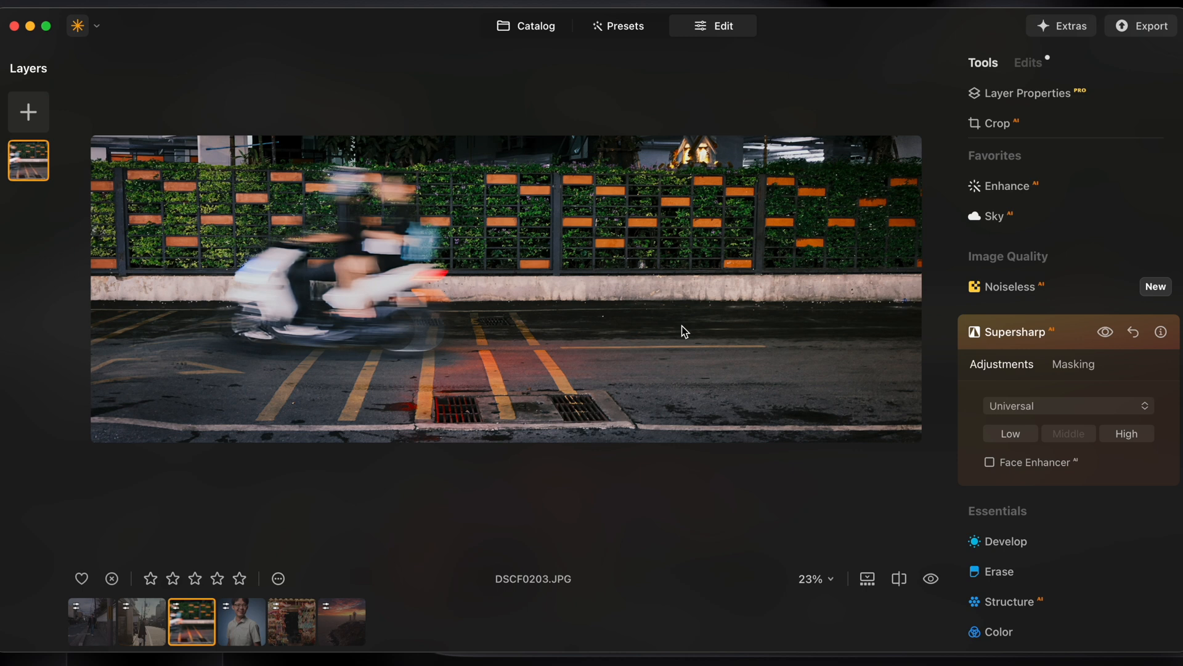
pyautogui.moveTo(337, 172)
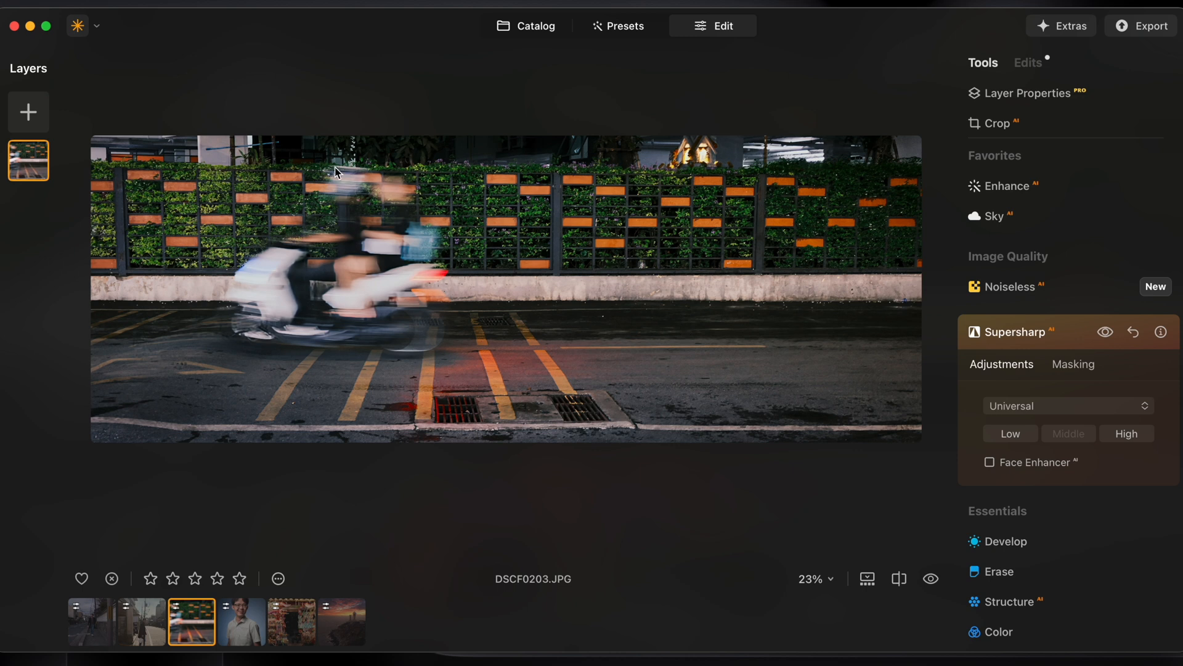
pyautogui.moveTo(1092, 343)
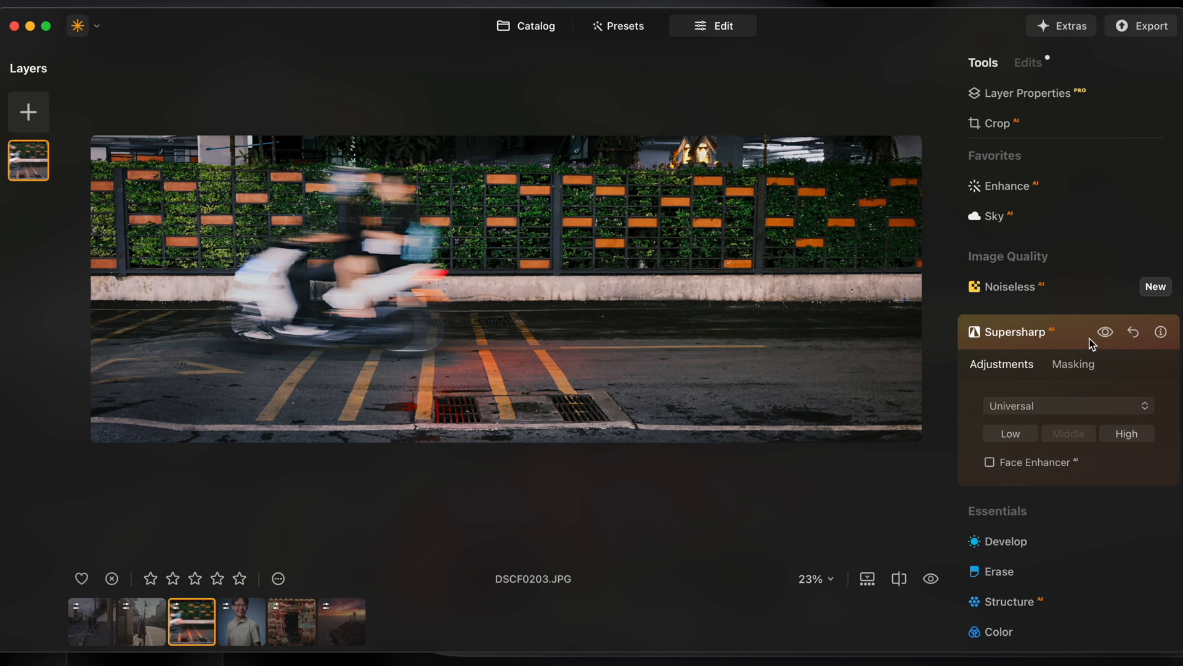
pyautogui.click(1106, 332)
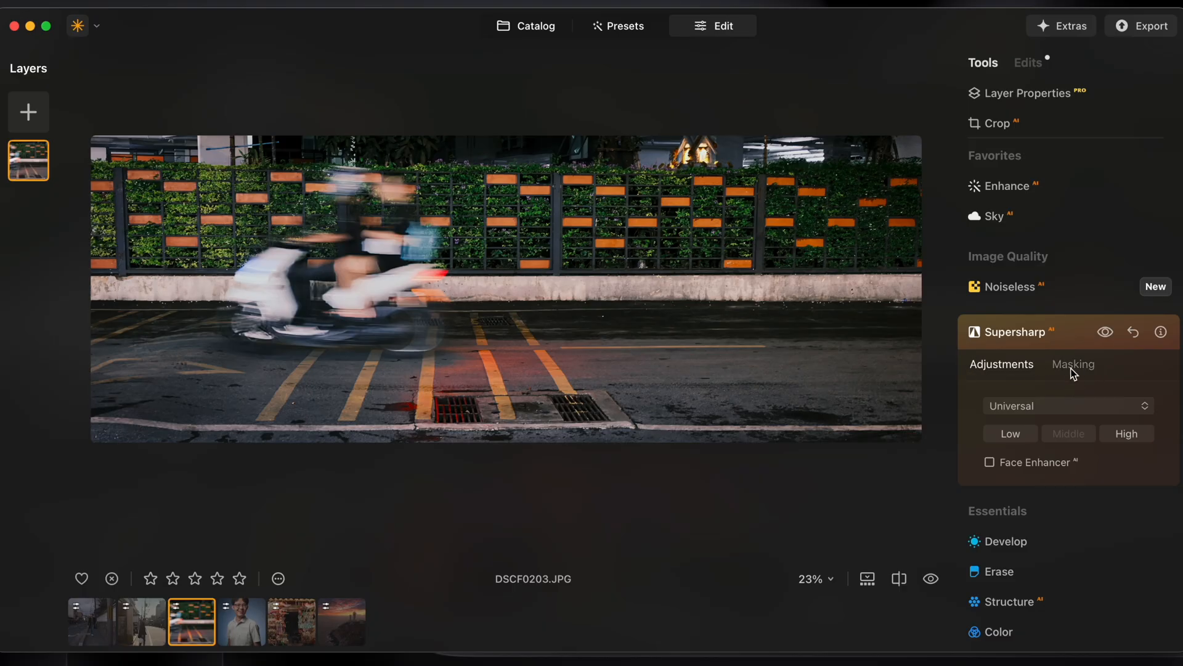
# Paint a Supersharp mask over the blurred scooter and rider
pyautogui.click(1072, 364)
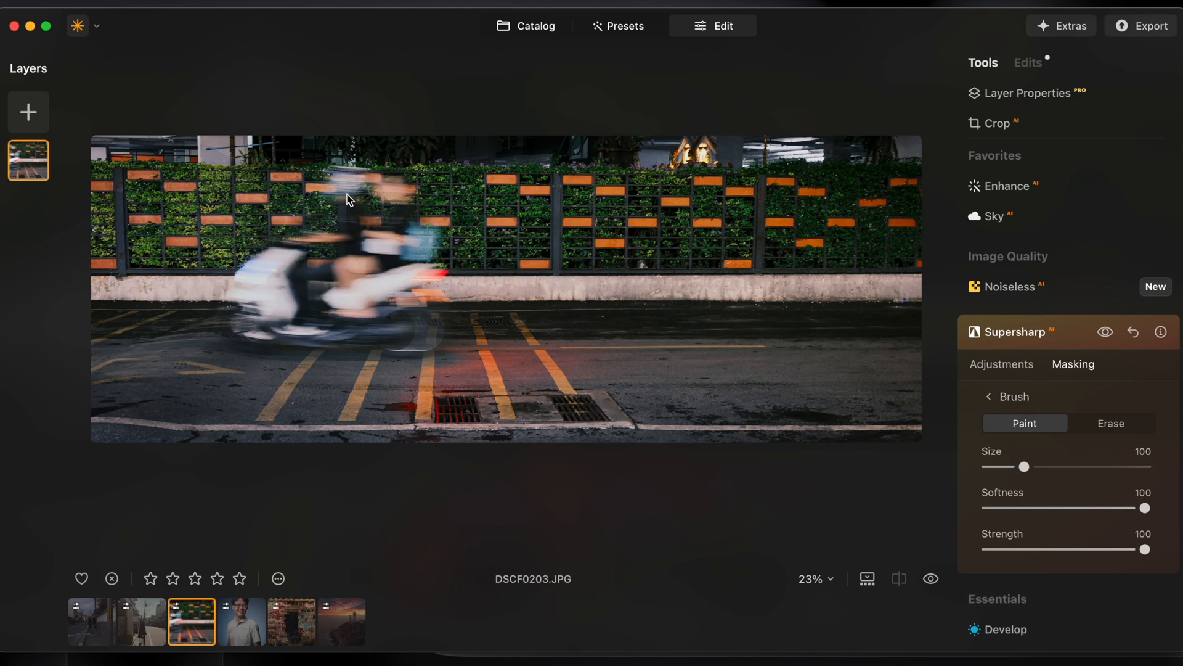
pyautogui.moveTo(349, 200); pyautogui.dragTo(258, 320)
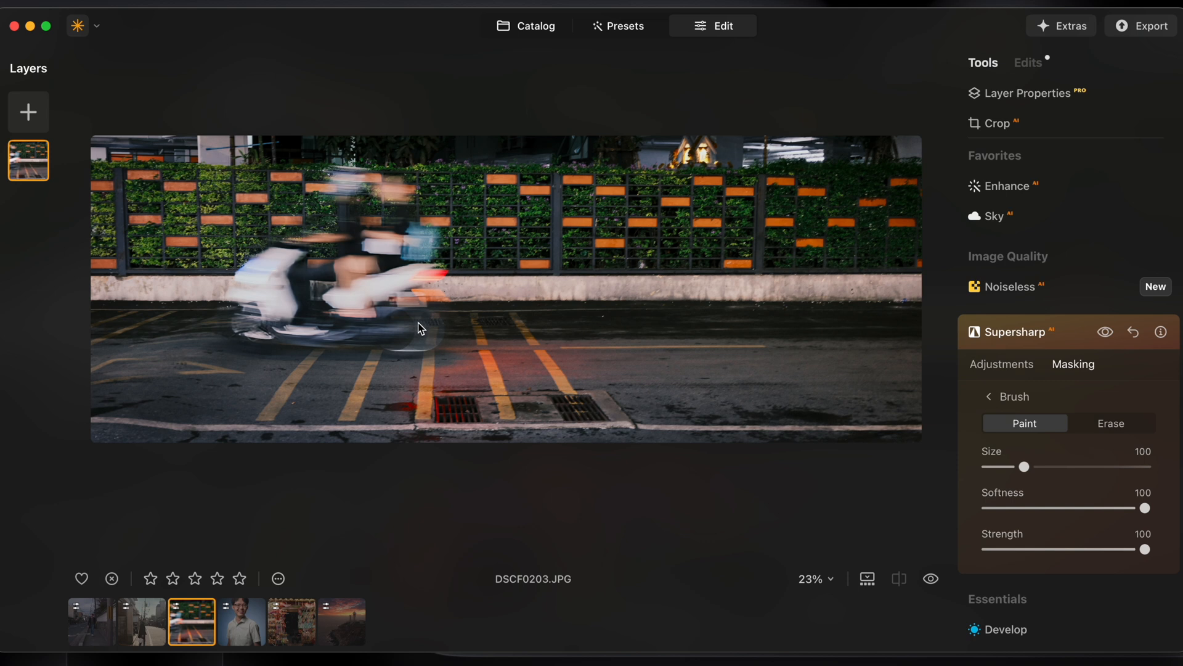
pyautogui.click(1106, 332)
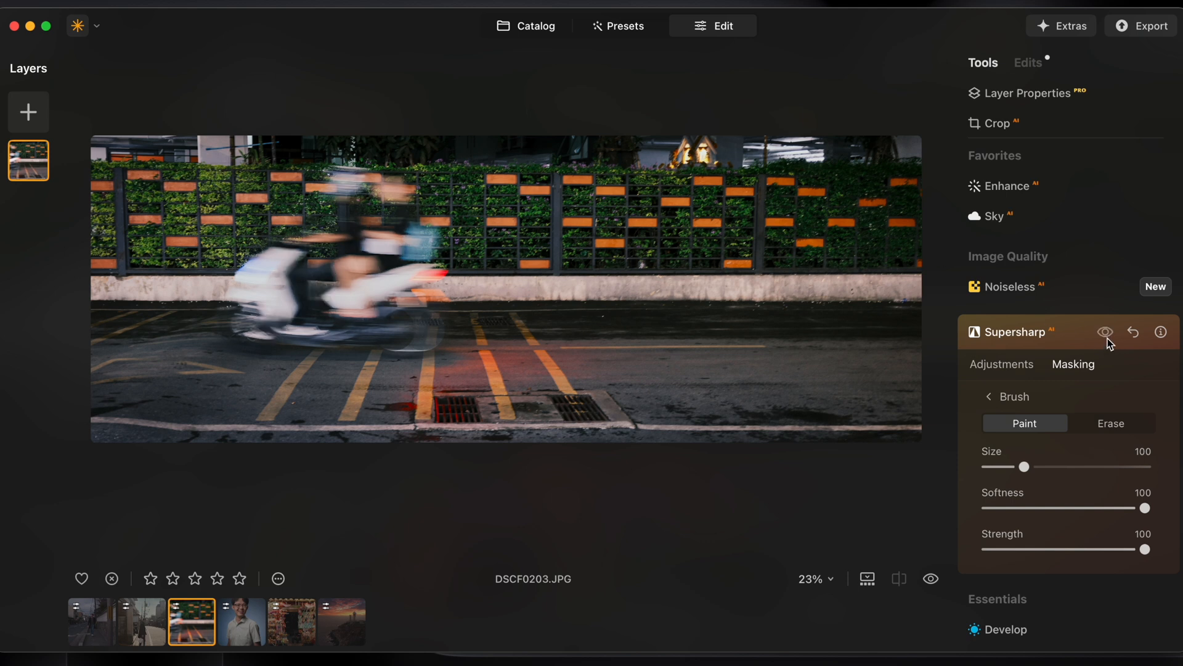
pyautogui.click(1106, 332)
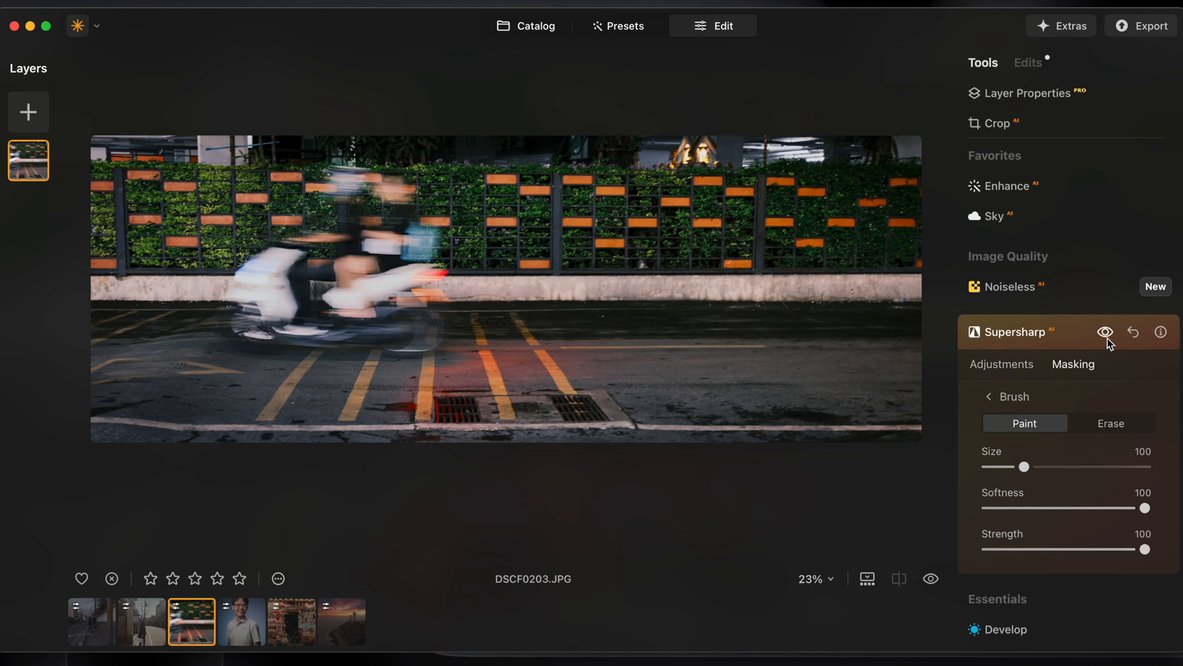
pyautogui.click(1014, 396)
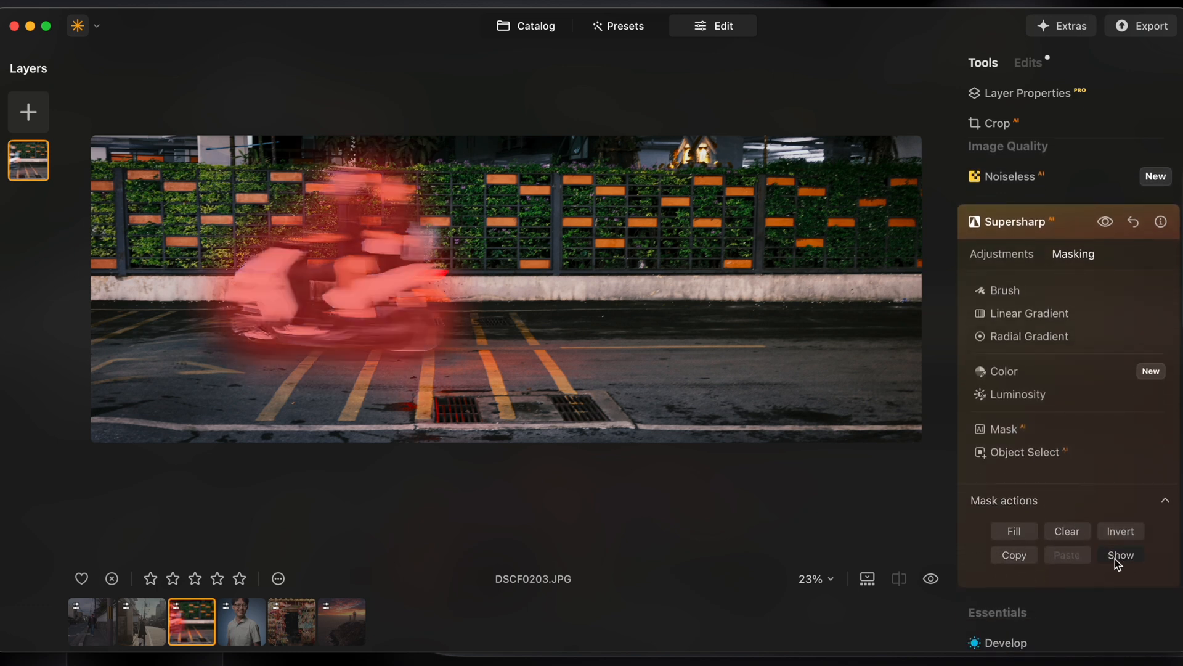
# Invert the mask, hide the red overlay, and open the portrait photo
pyautogui.click(1121, 530)
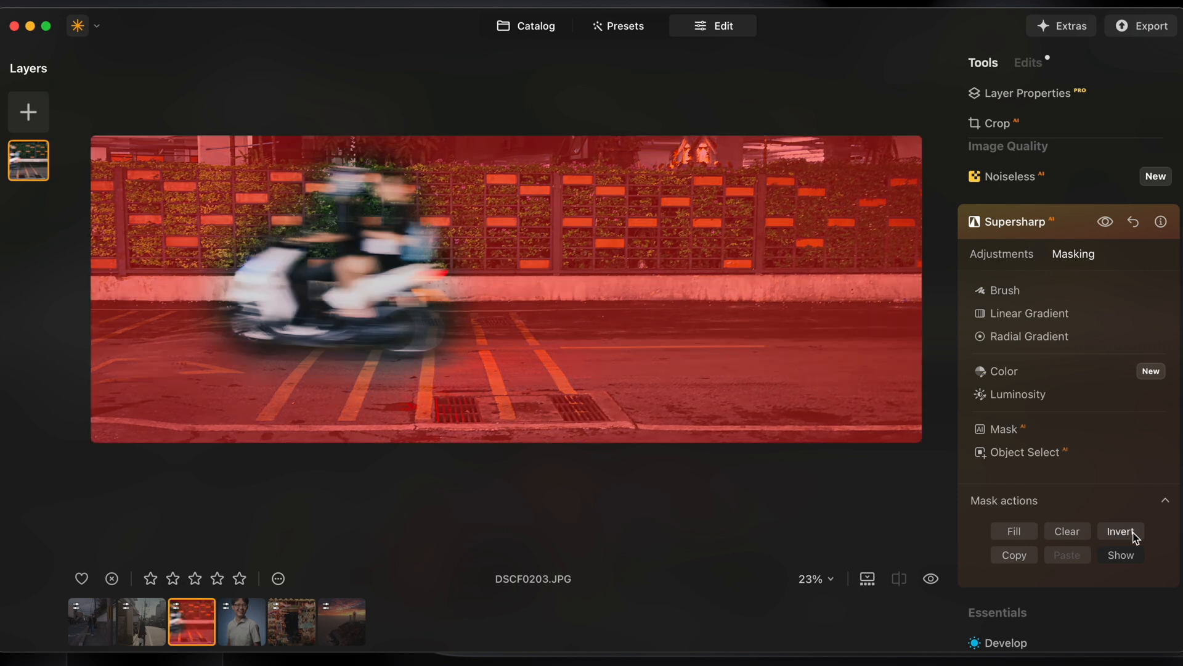
pyautogui.click(1105, 221)
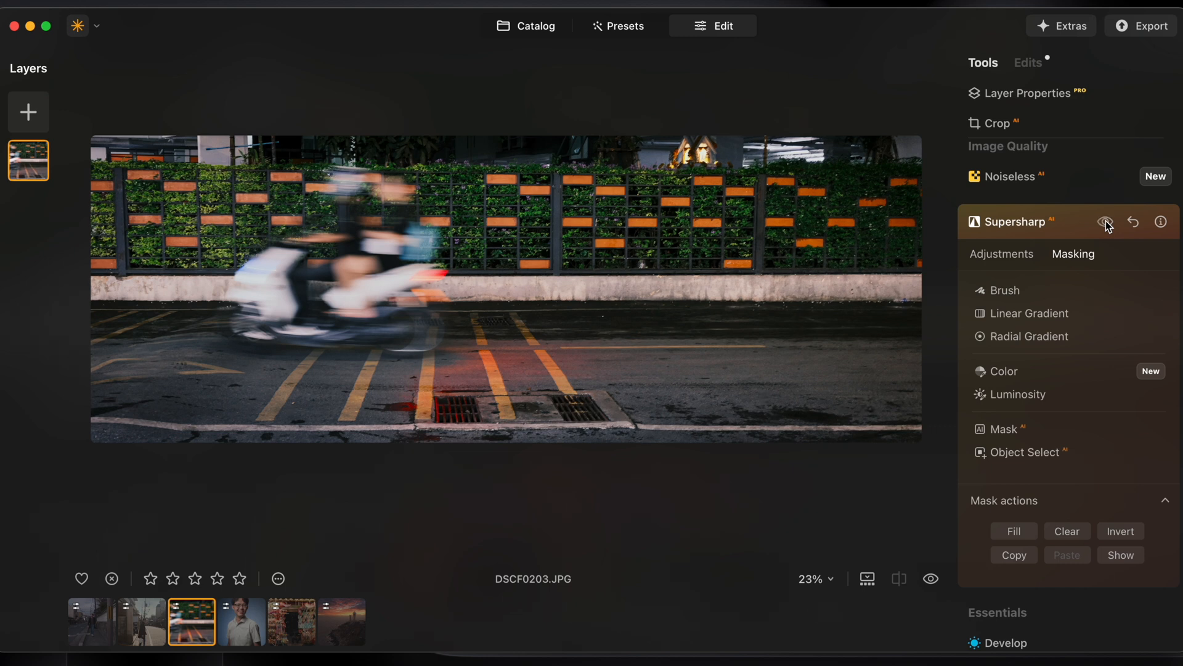
pyautogui.click(241, 621)
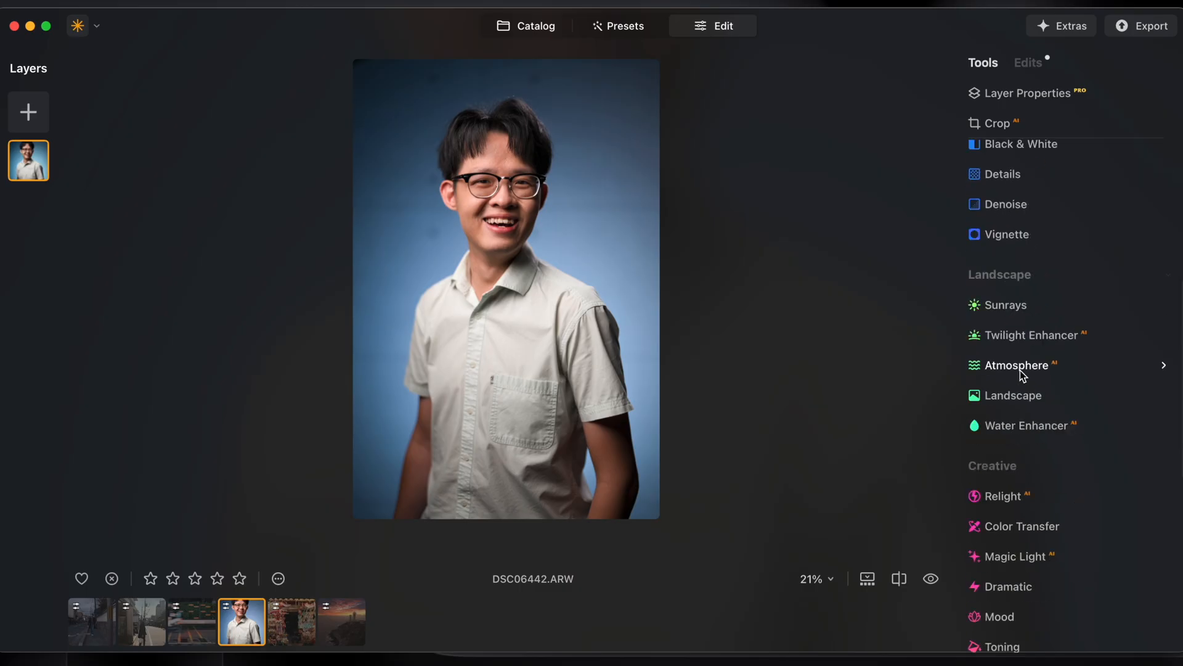
# Open Relight on the dusk street photo of the walking man
pyautogui.click(1004, 496)
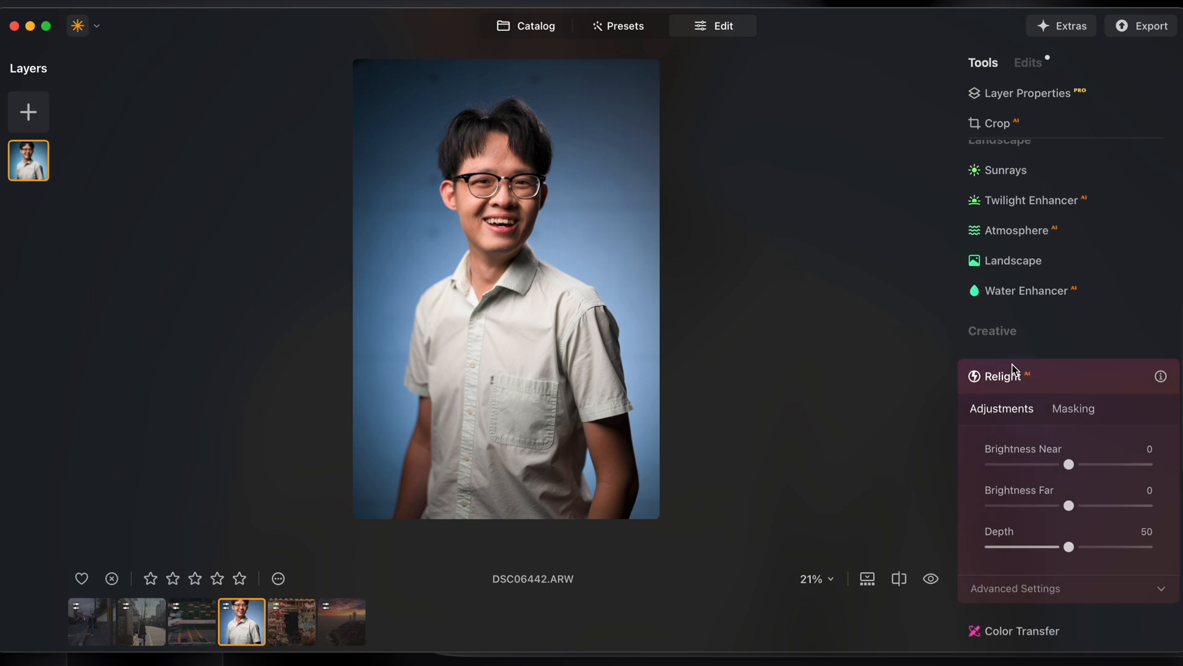
pyautogui.click(92, 621)
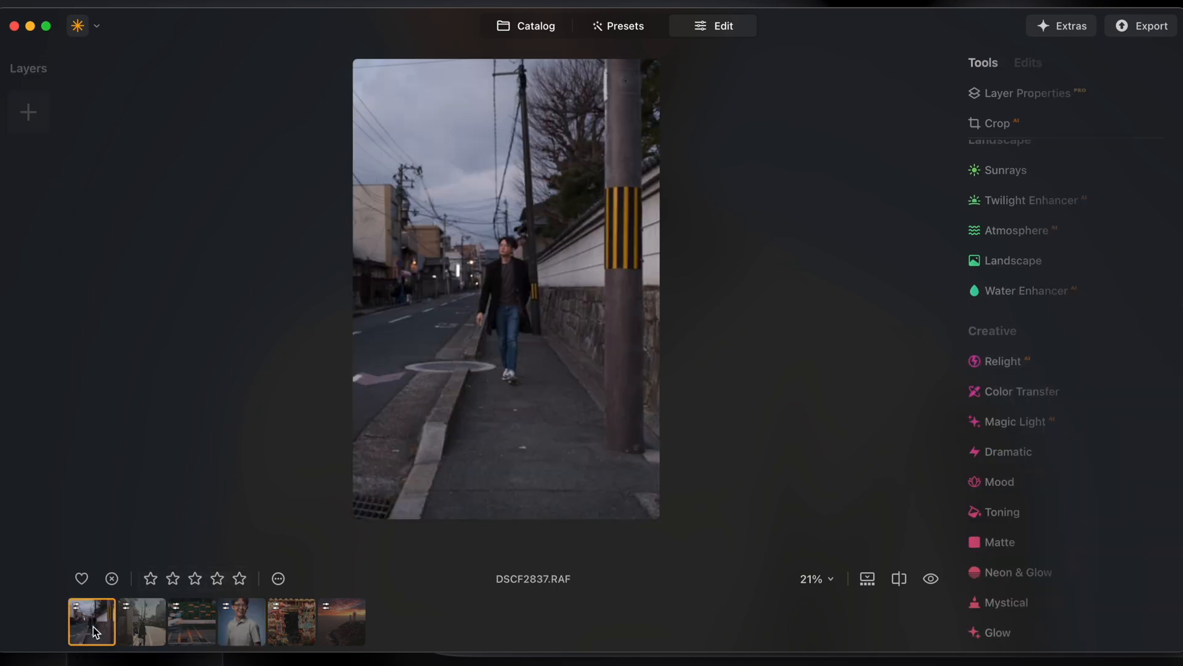
pyautogui.click(1005, 360)
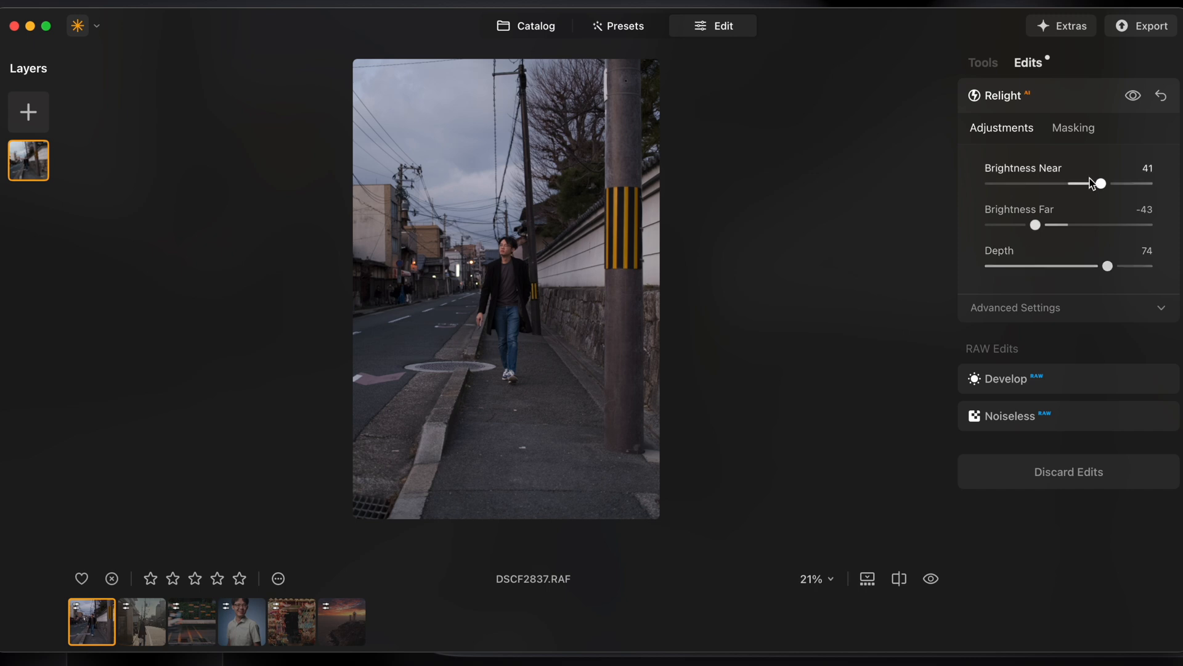
# Set Relight Brightness Near to 48, Brightness Far to -72, and Depth to 66
pyautogui.moveTo(1099, 182); pyautogui.dragTo(1106, 182)
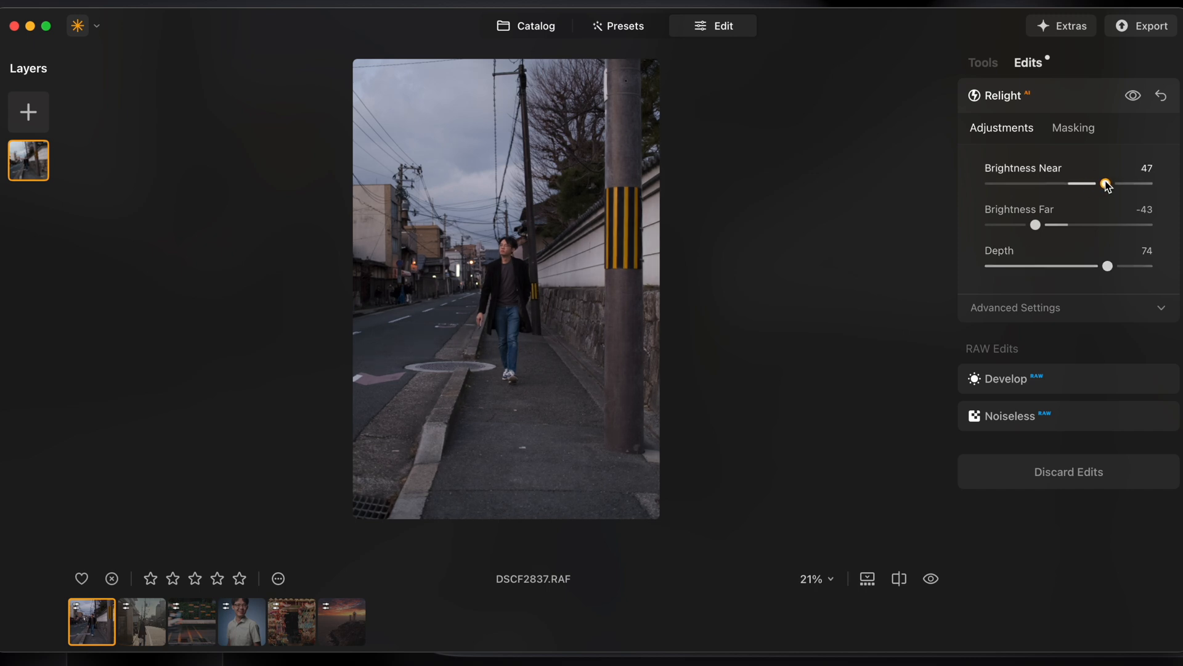
pyautogui.moveTo(1035, 225); pyautogui.dragTo(1015, 224)
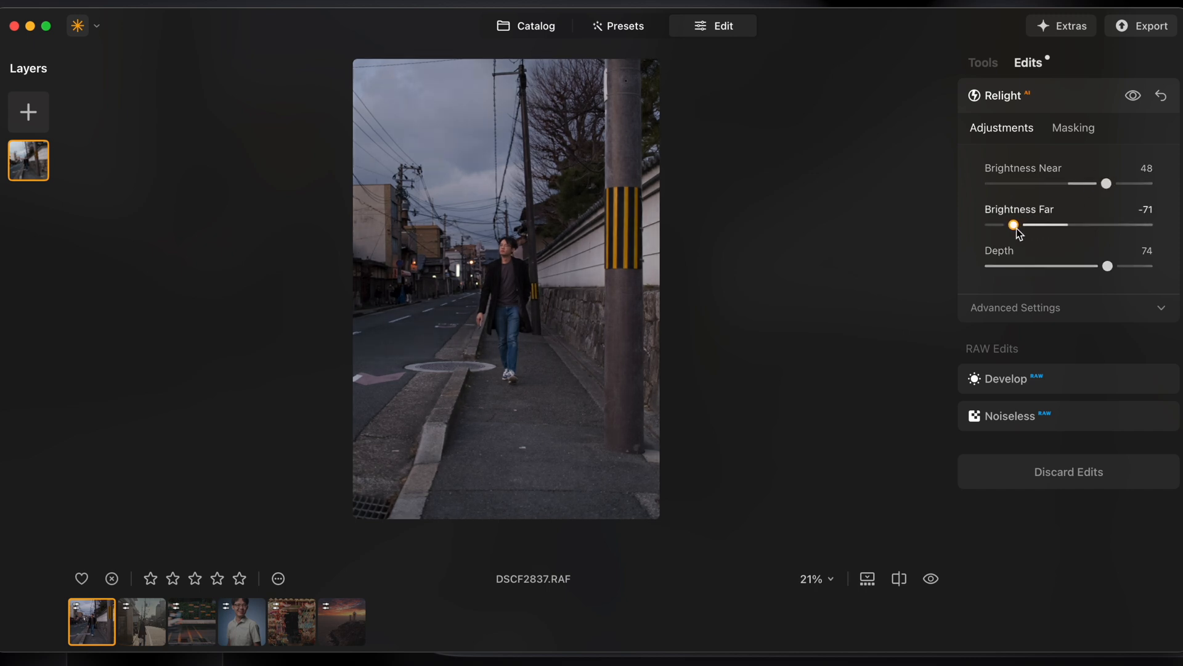
pyautogui.moveTo(1014, 225); pyautogui.dragTo(1012, 225)
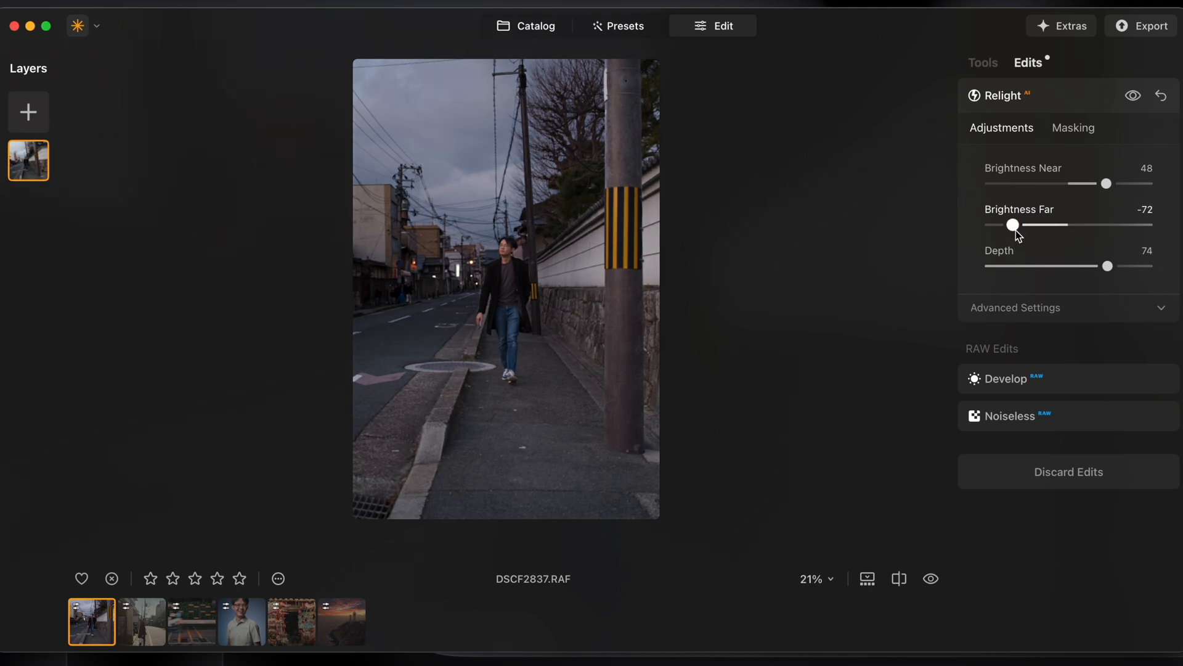
pyautogui.moveTo(1107, 266); pyautogui.dragTo(1096, 265)
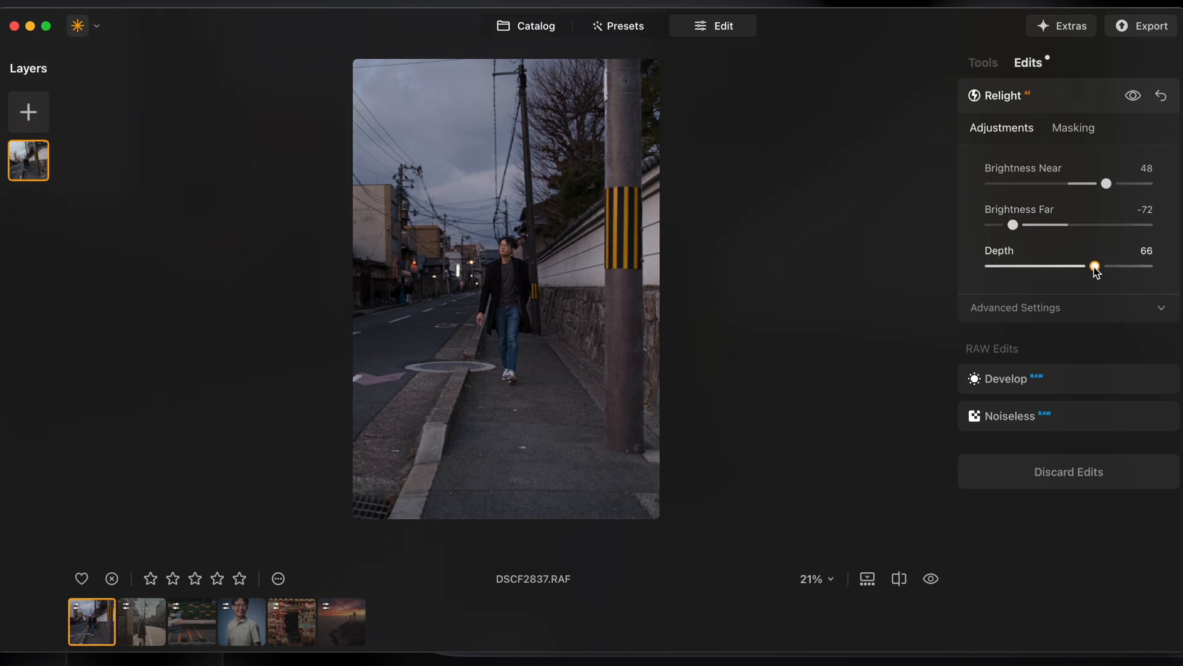
pyautogui.moveTo(1096, 266); pyautogui.dragTo(1133, 266)
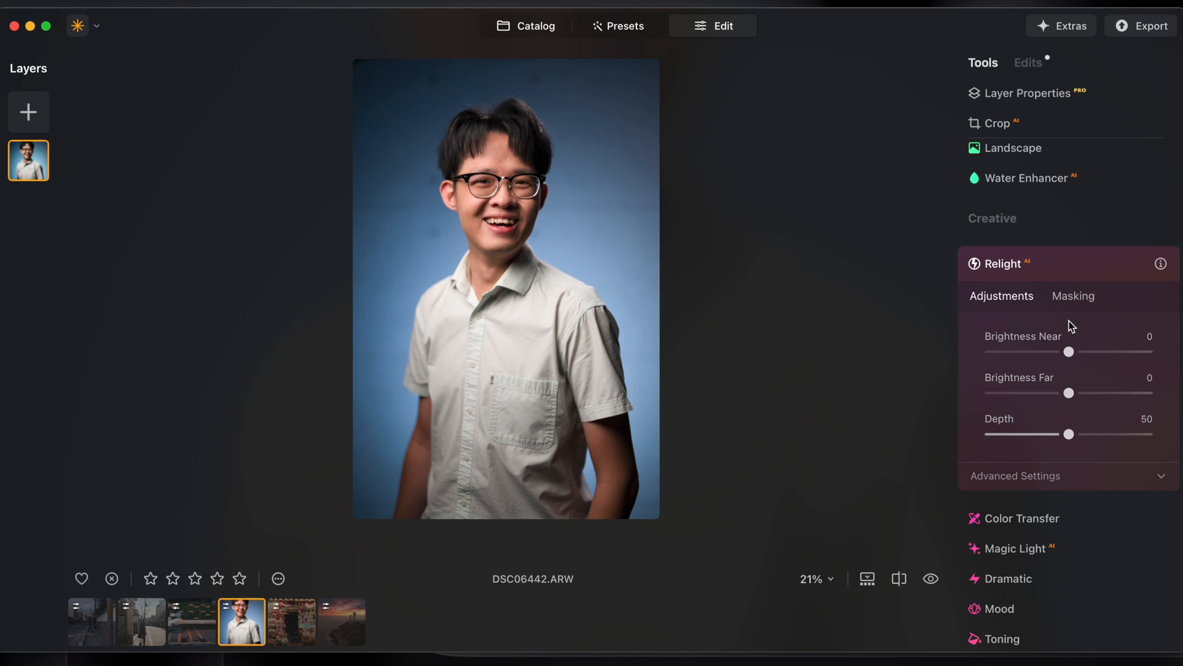
# Set the portrait's Relight Brightness Far to about -47 and Brightness Near to 42
pyautogui.moveTo(1069, 392); pyautogui.dragTo(1058, 393)
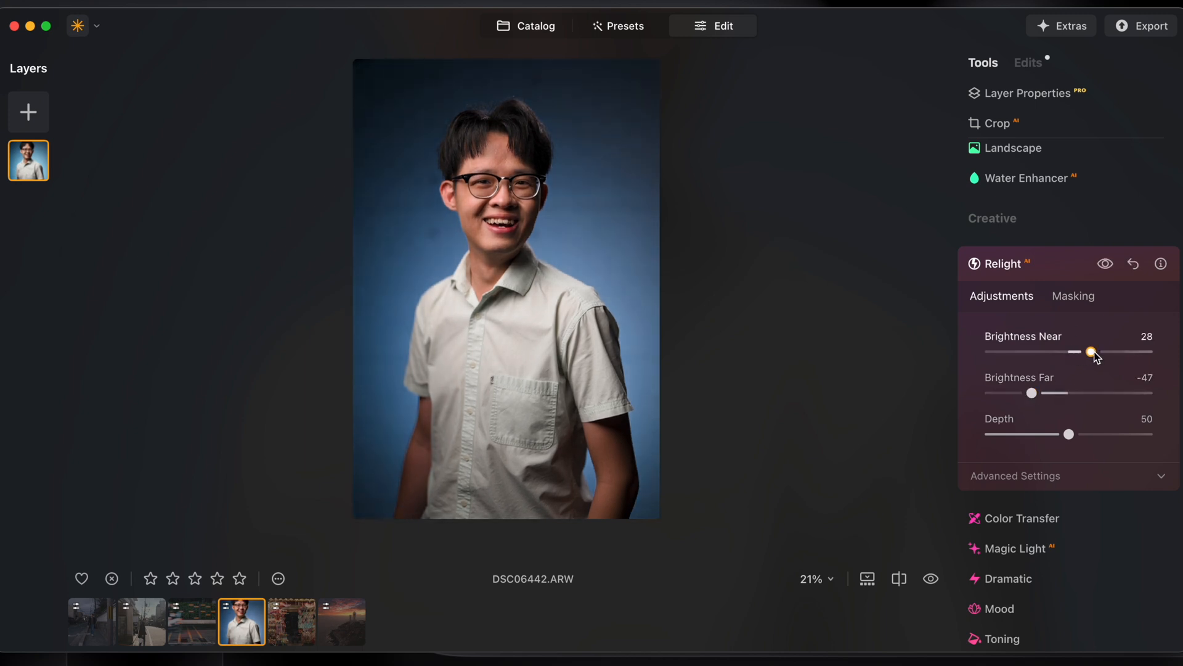
pyautogui.moveTo(1089, 351); pyautogui.dragTo(1101, 351)
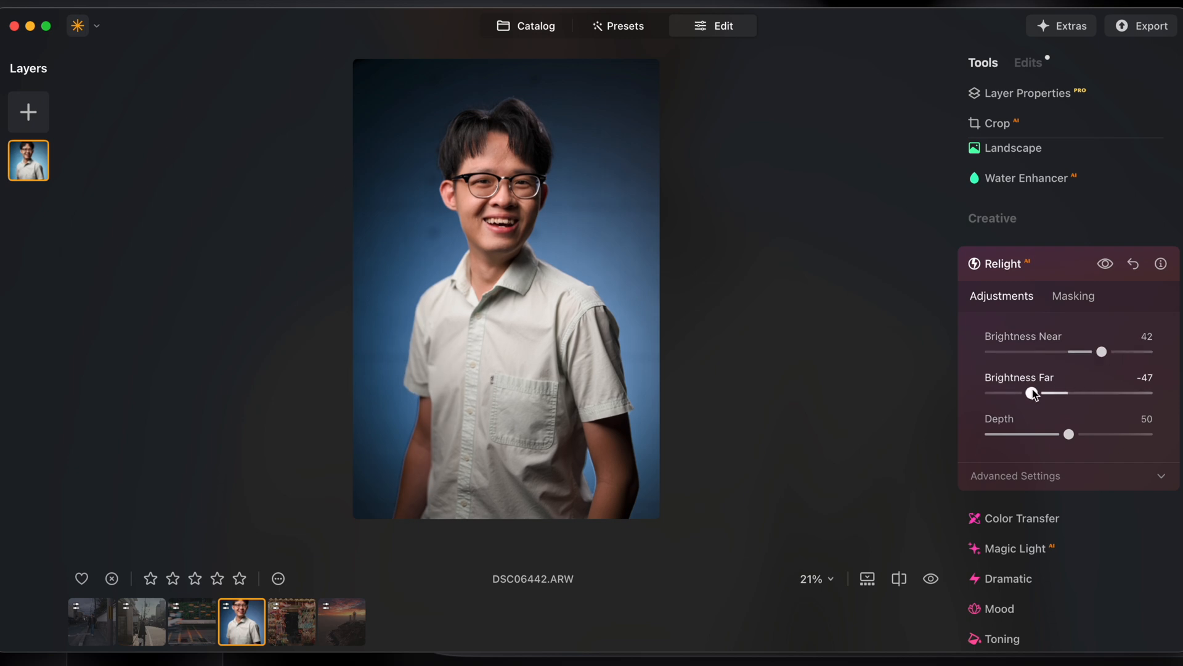
pyautogui.moveTo(1032, 393); pyautogui.dragTo(1025, 392)
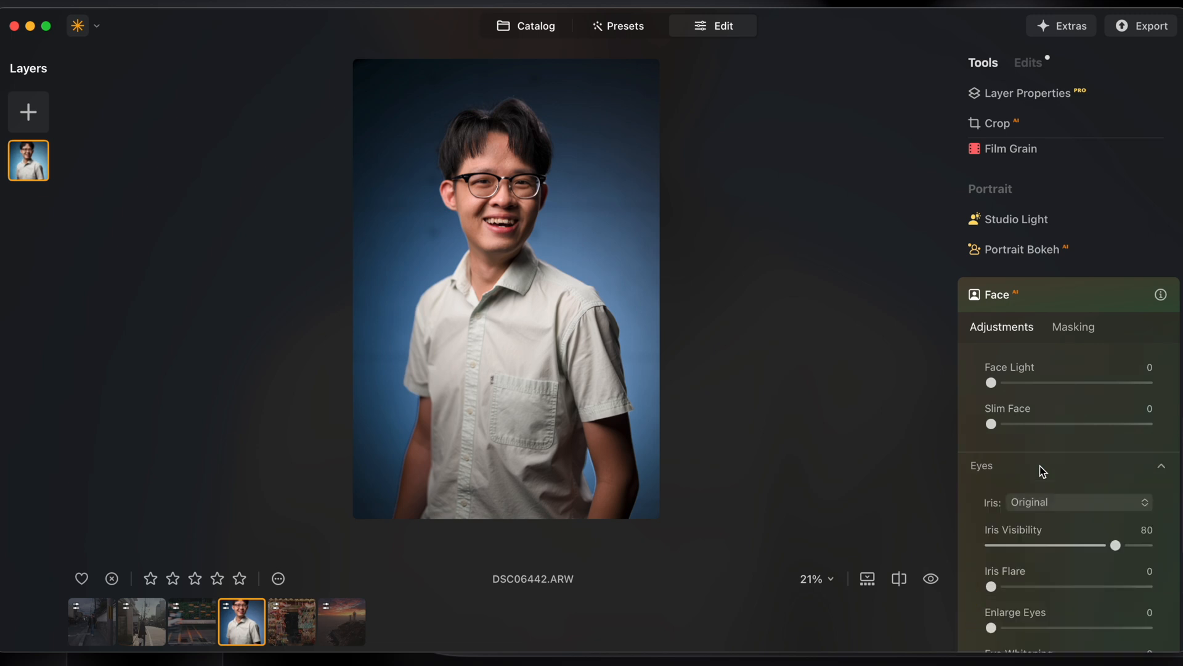
# Raise Skin Shine Removal to 100 on the studio portrait
pyautogui.scroll(-3)
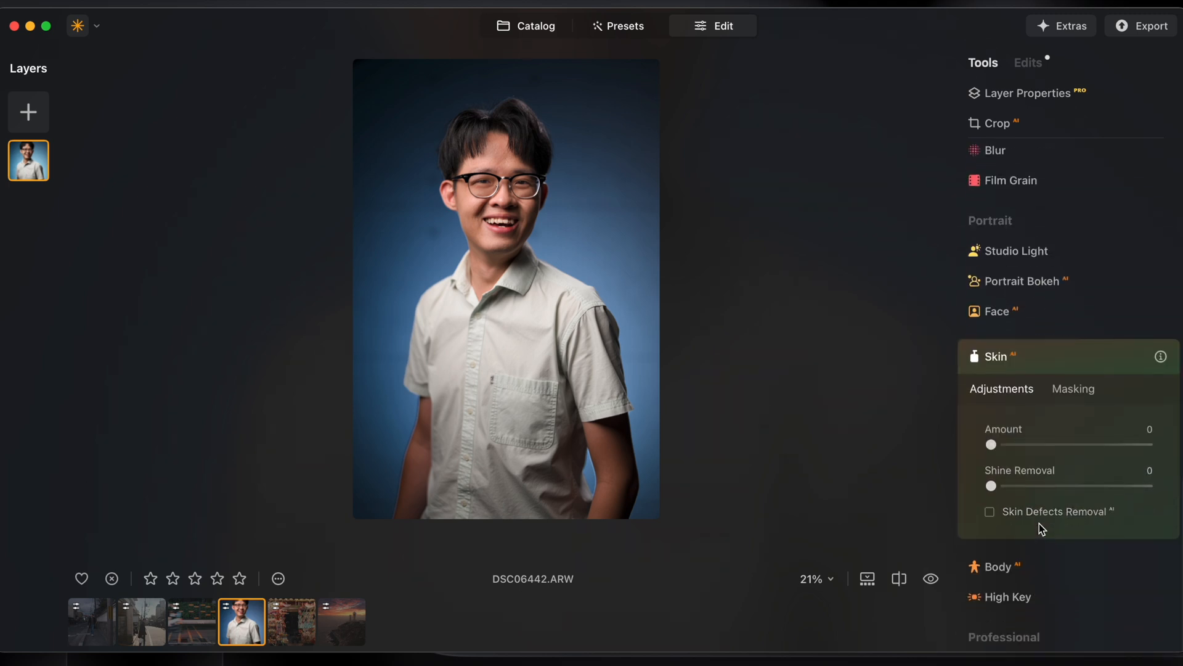
pyautogui.moveTo(991, 486); pyautogui.dragTo(1147, 486)
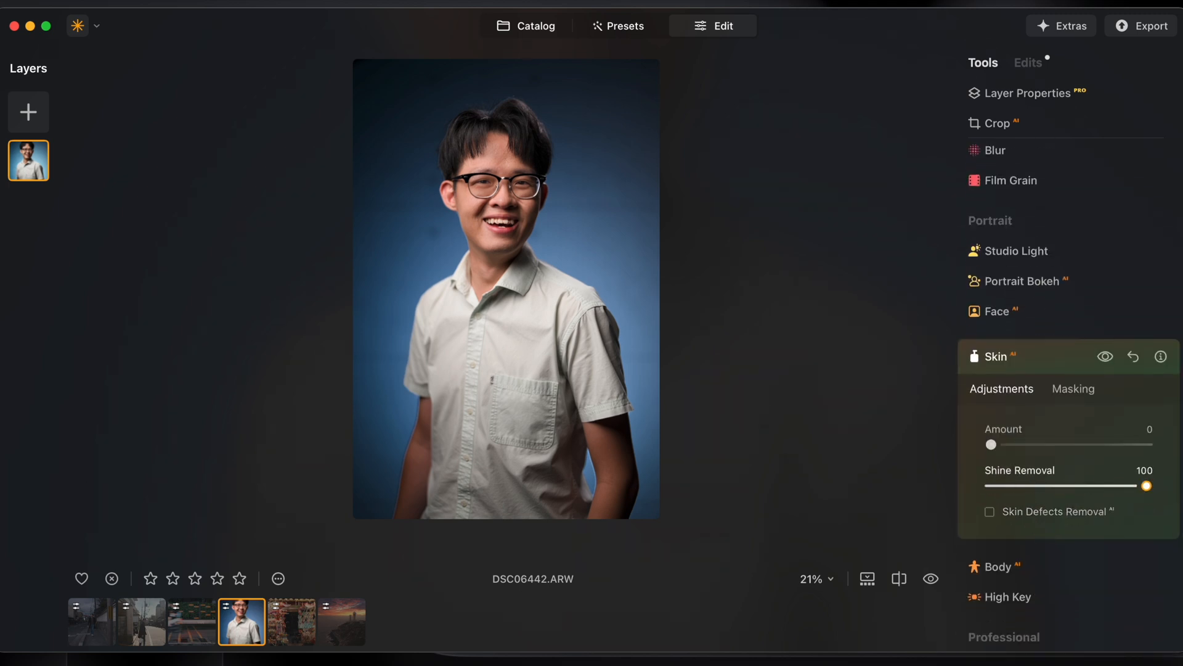